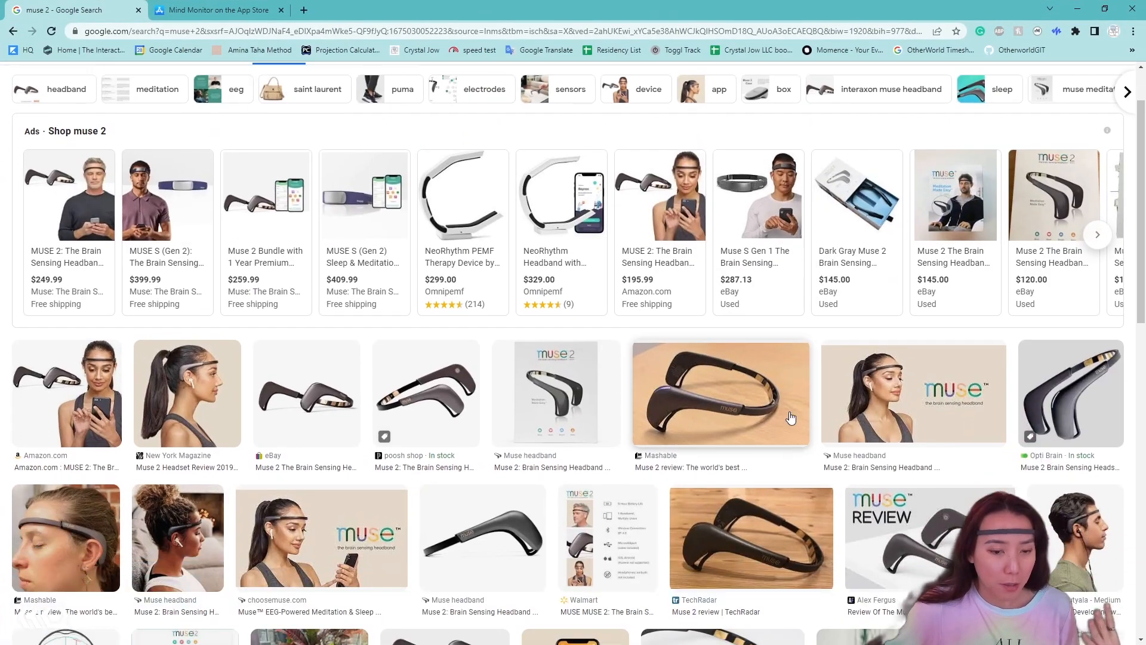
Step: Bring up the Mind Monitor App Store page showing its $14.99 price
scroll(down, 3)
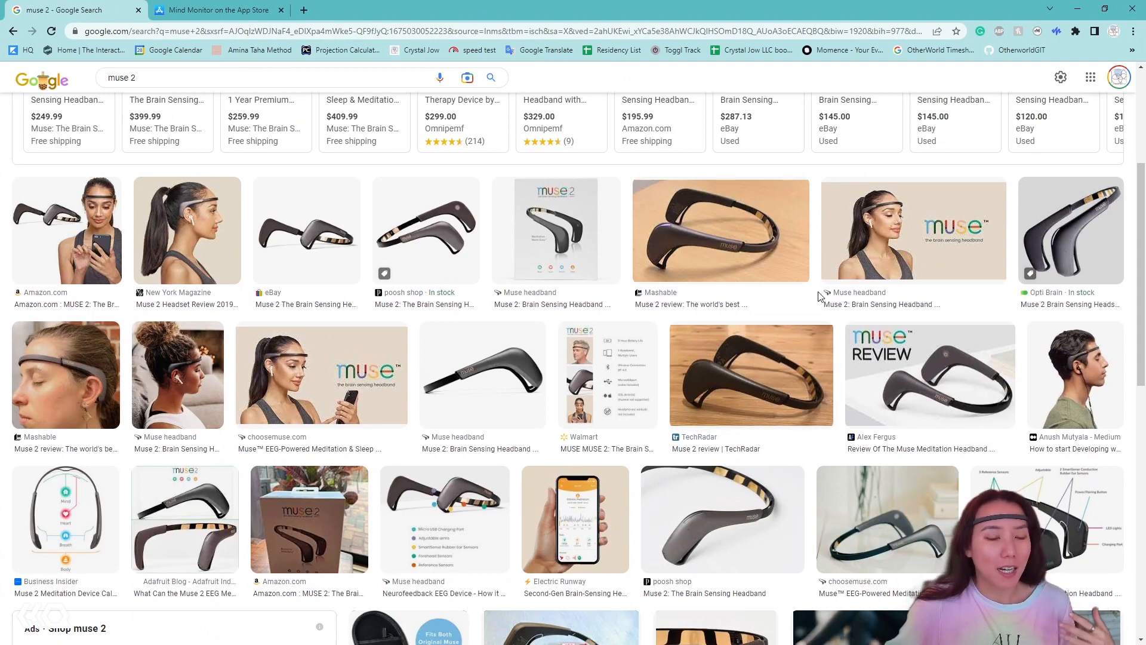
scroll(down, 3)
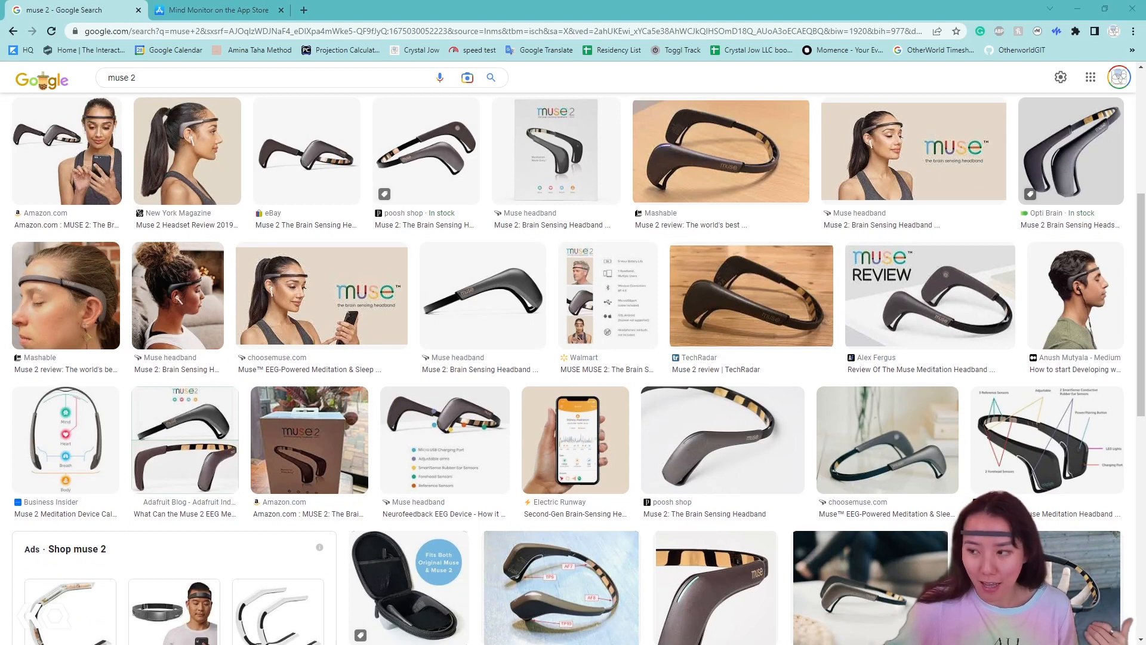
mouse_move(683, 317)
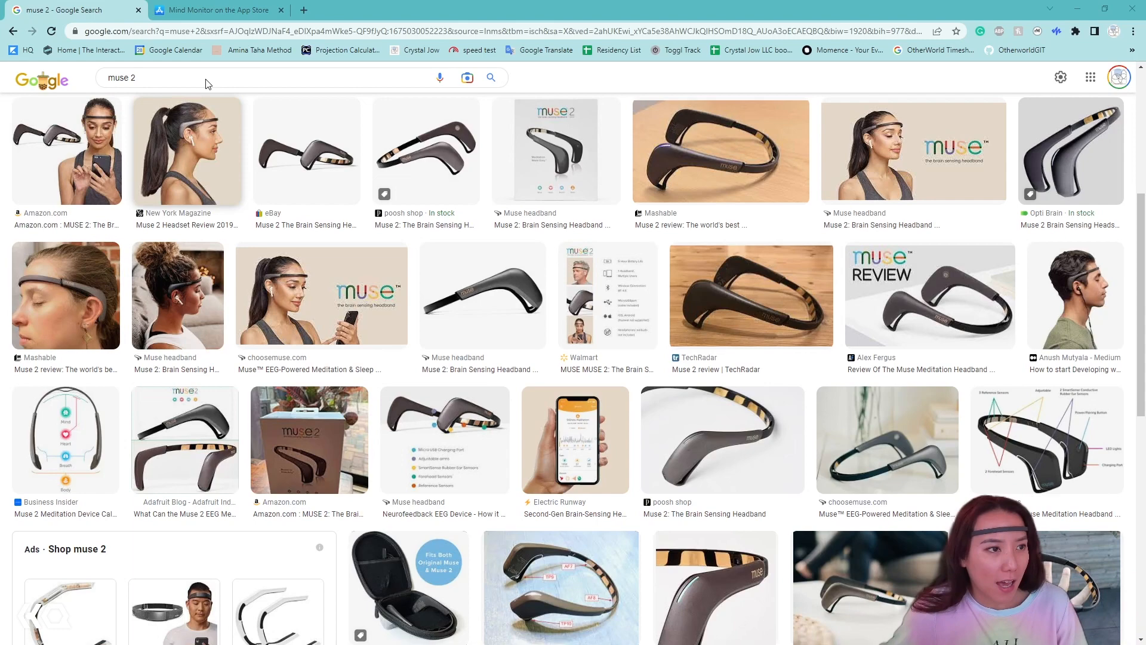
click(212, 10)
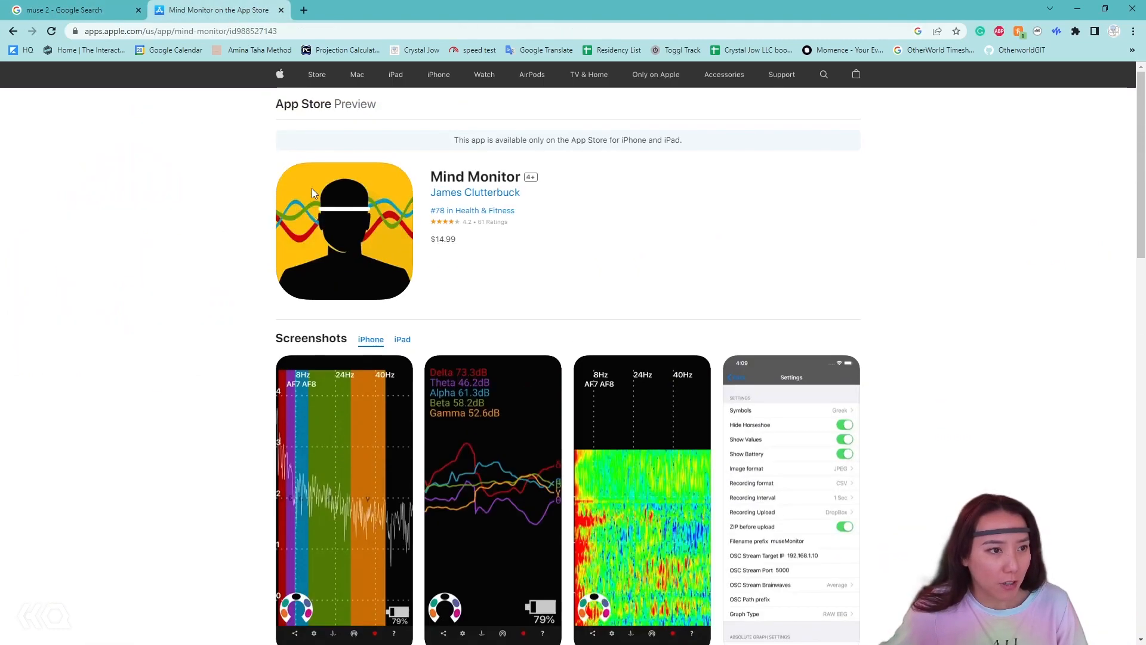
mouse_move(447, 251)
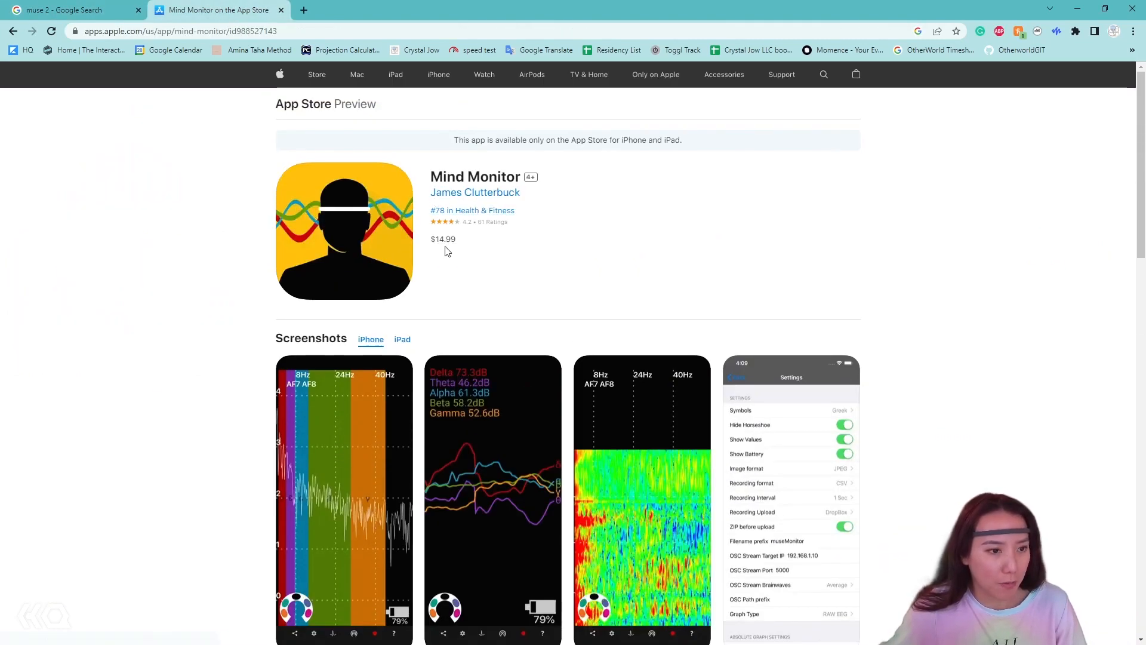
mouse_move(414, 247)
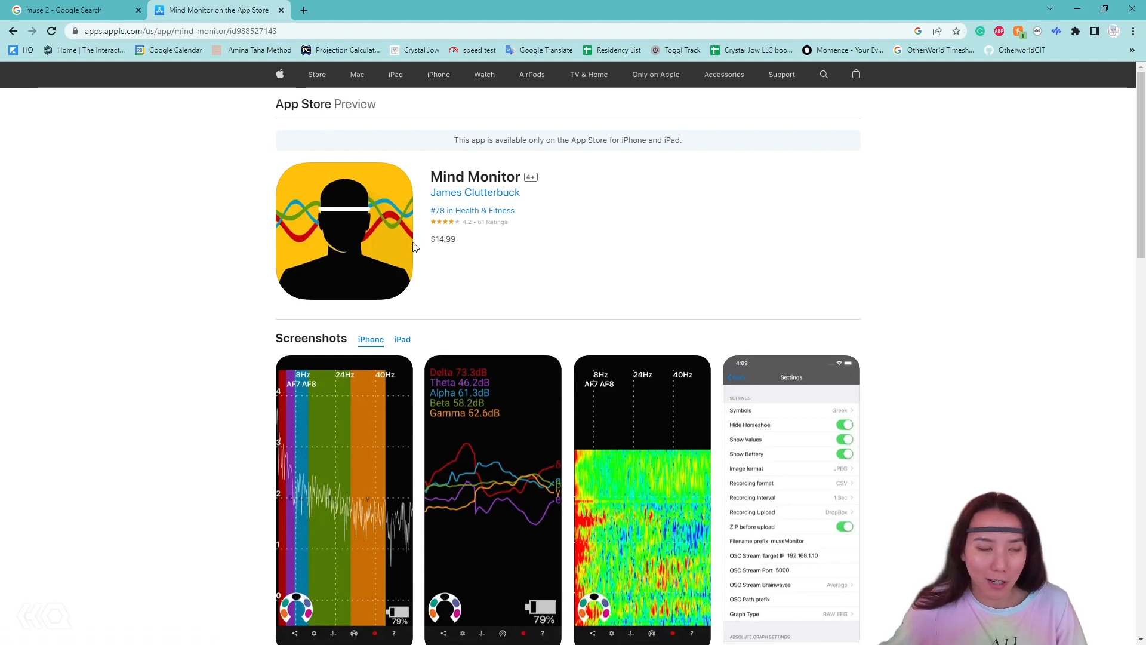
mouse_move(497, 216)
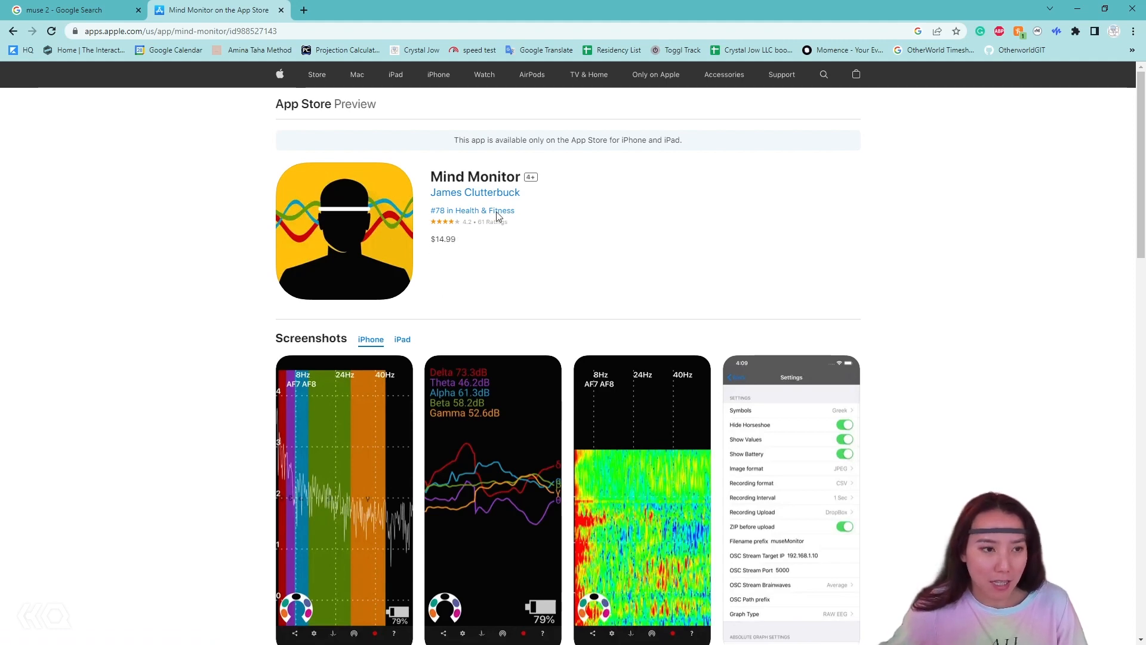
mouse_move(523, 244)
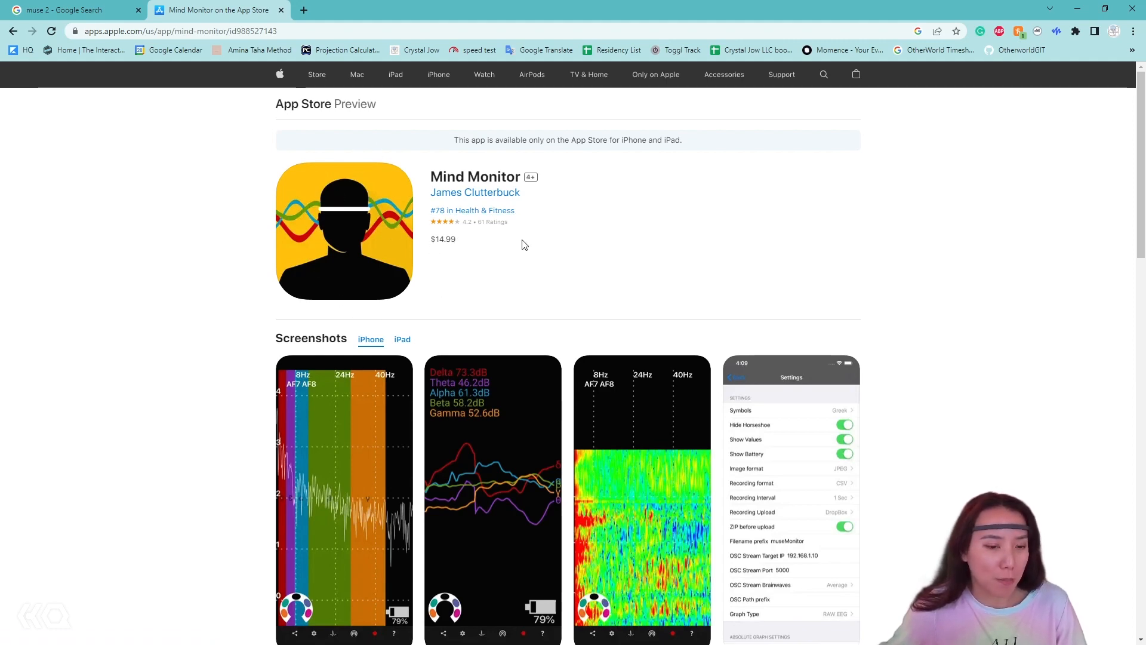
mouse_move(738, 266)
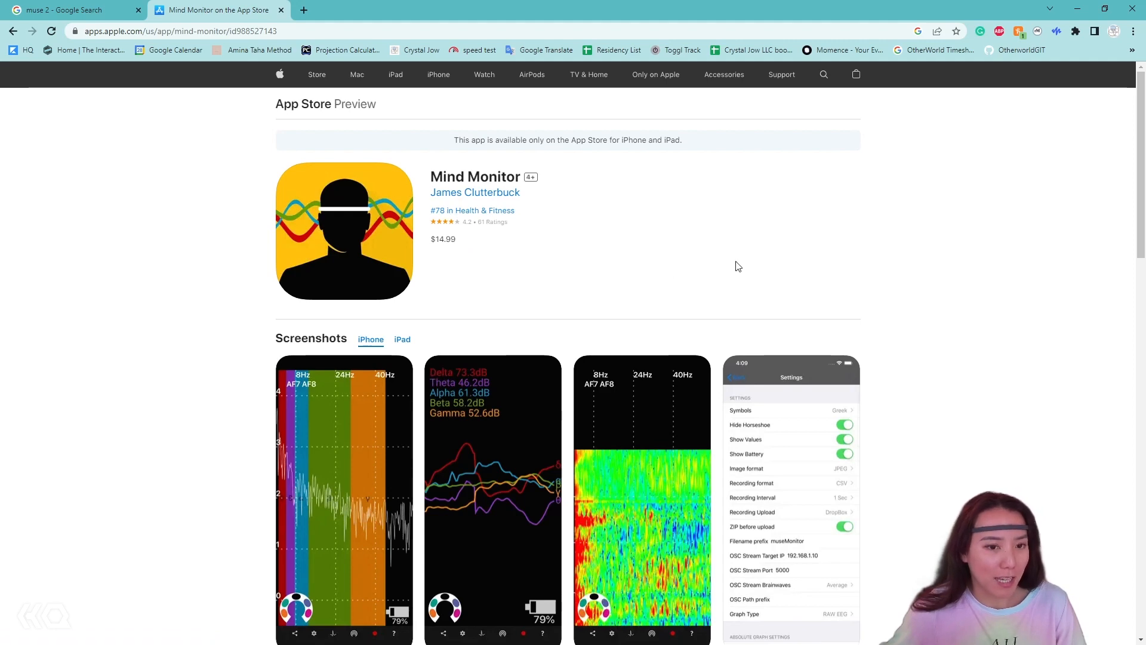
mouse_move(462, 371)
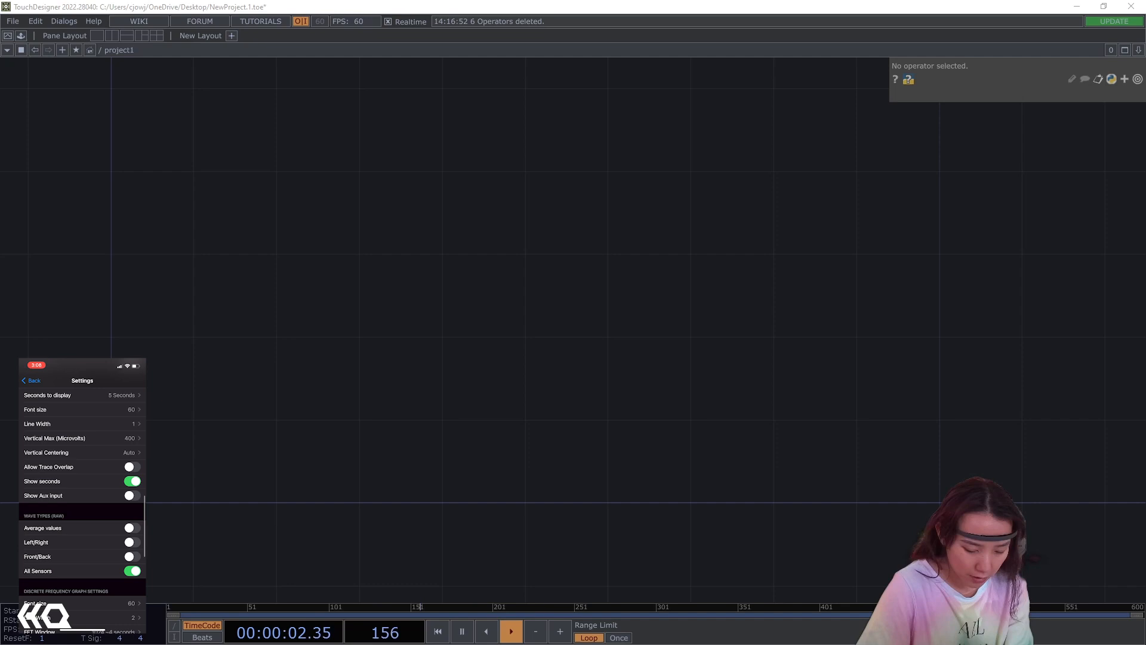
Step: Scroll through the Mind Monitor settings before moving to the empty project1 network
scroll(down, 3)
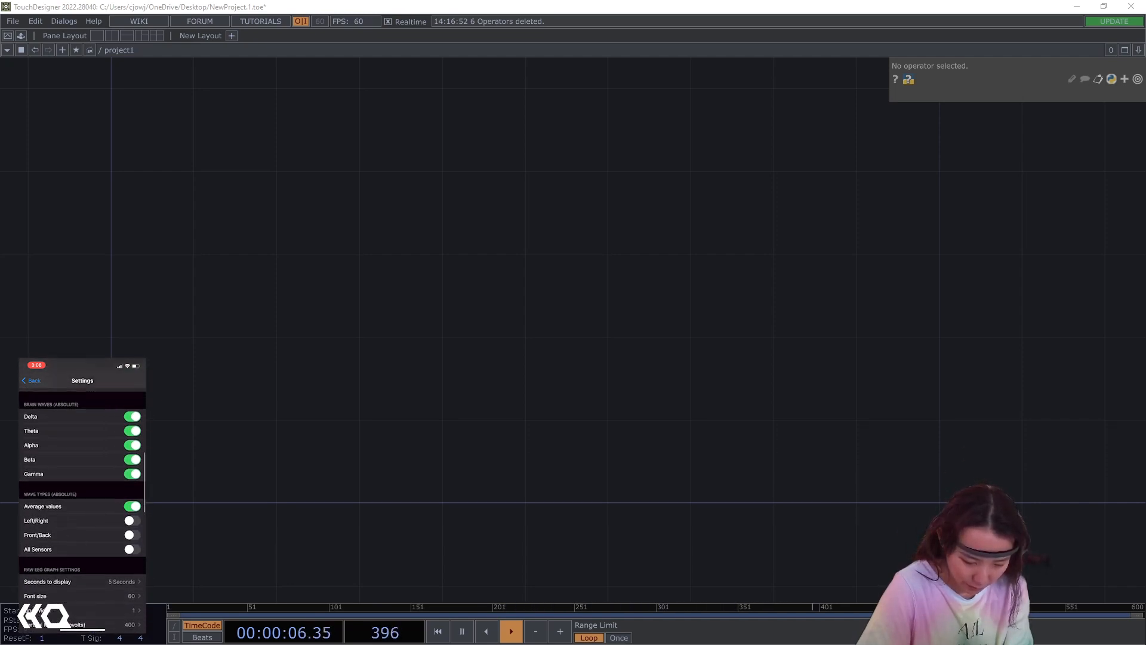
scroll(down, 3)
text(192.168.1.4)
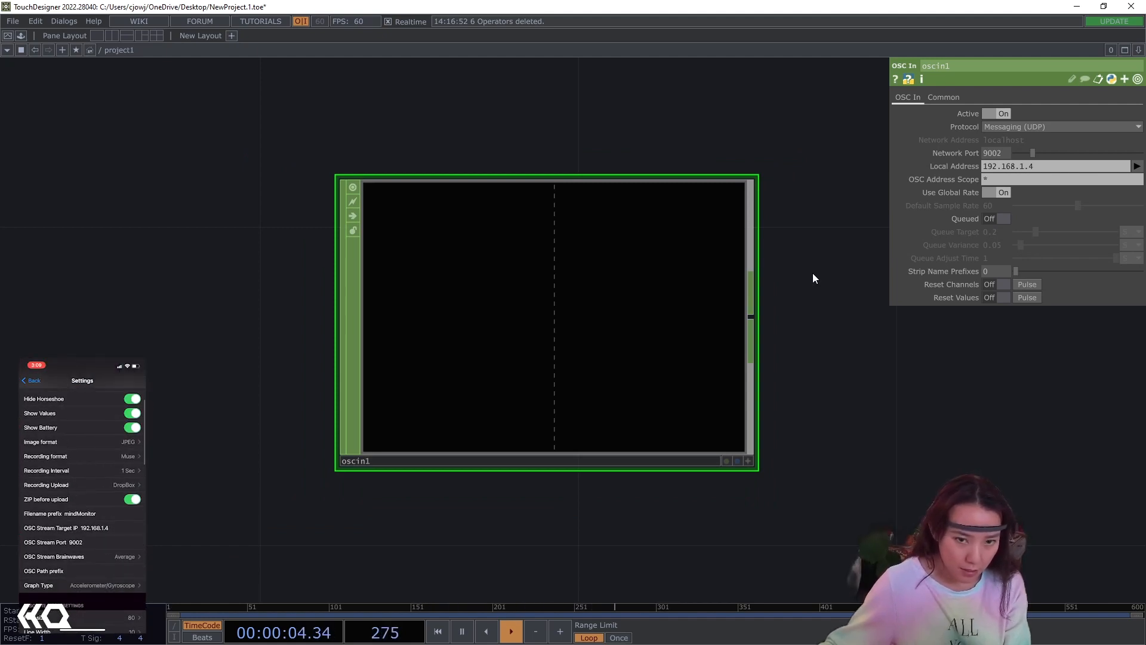
Step: Scroll the OSC In parameters while setting port 9002 and local address 192.168.1.4
scroll(down, 3)
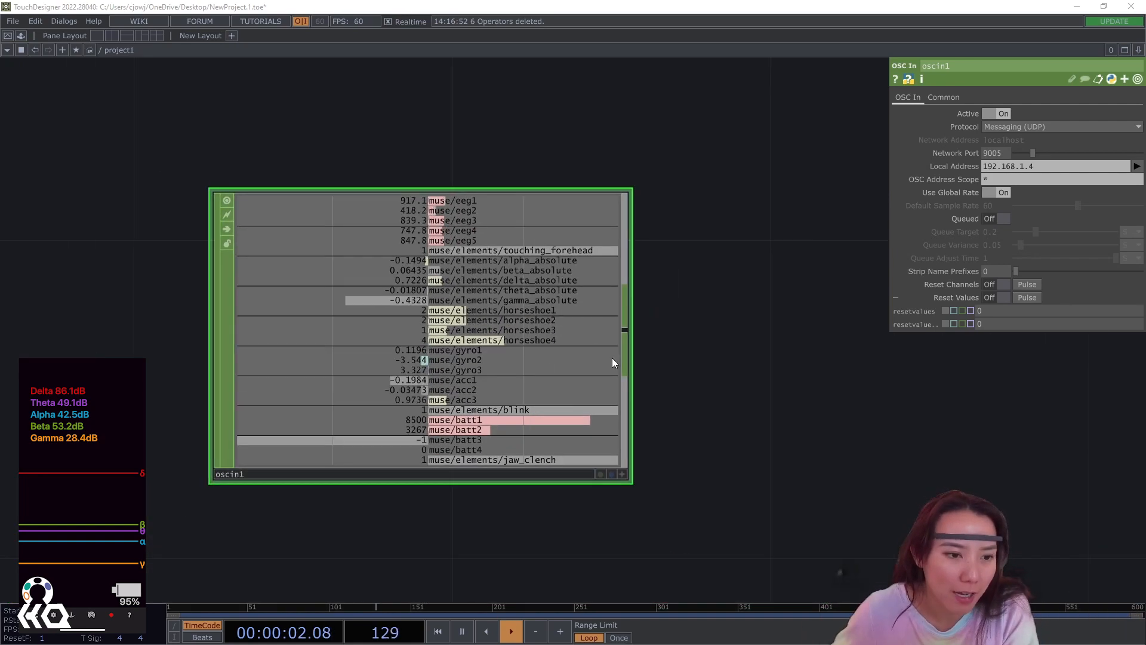
Step: Add a Select CHOP after oscin1 filtering channel names to the ABS absolute bands
text(SE)
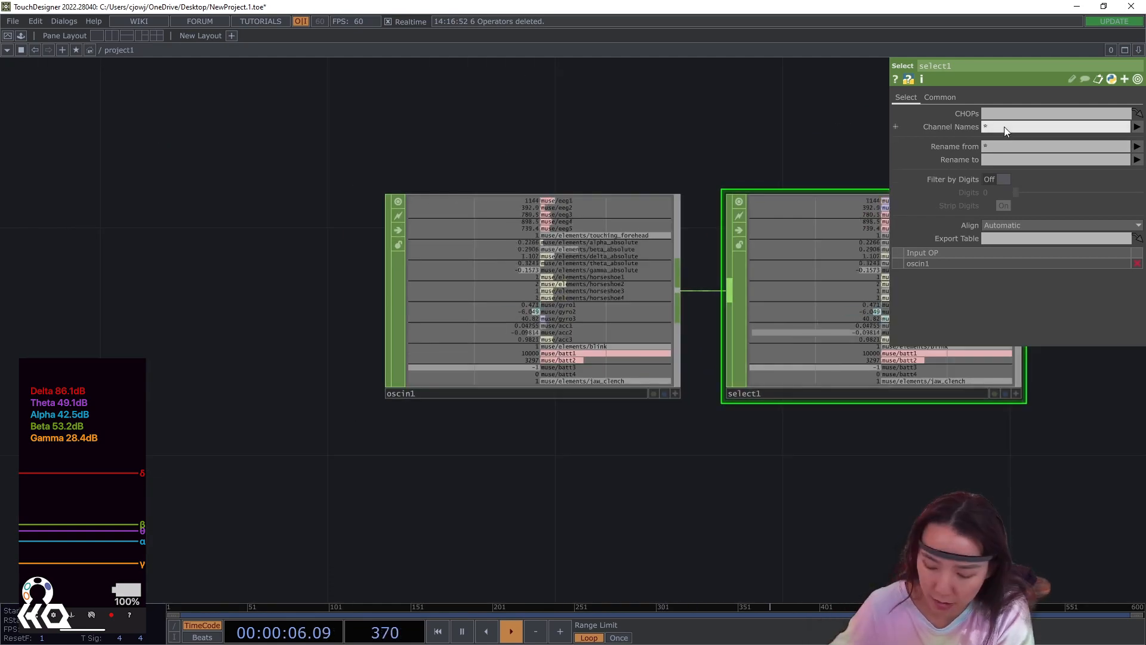
text(ABS)
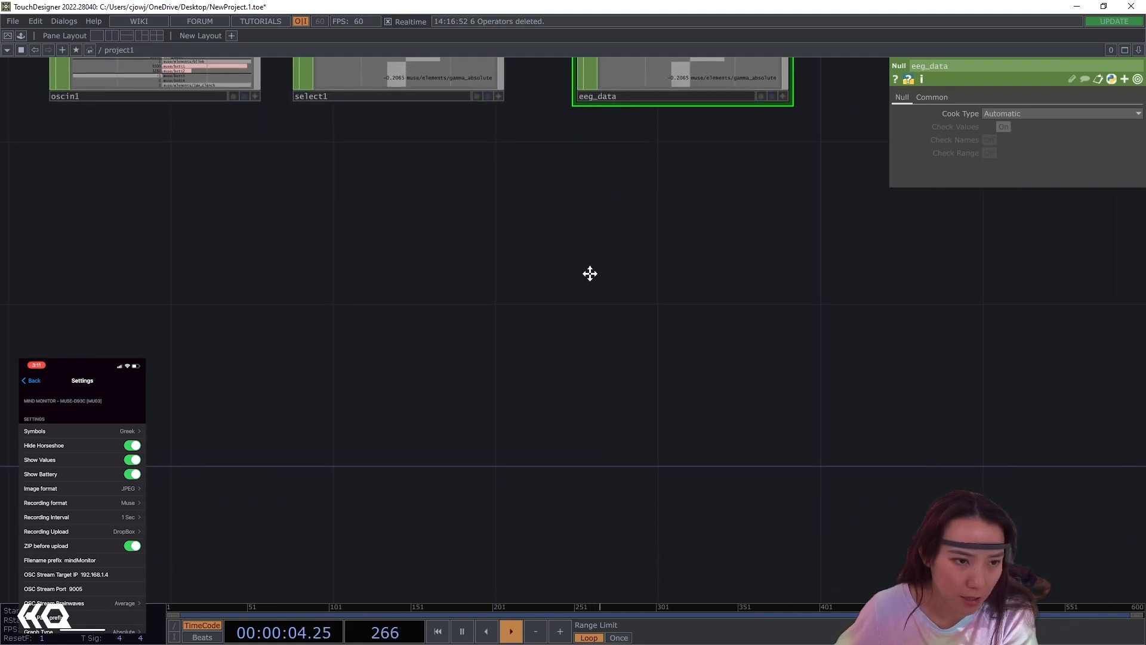
Step: Place a Noise TOP producing a monochrome Simplex 3D cloudy texture
text(nois)
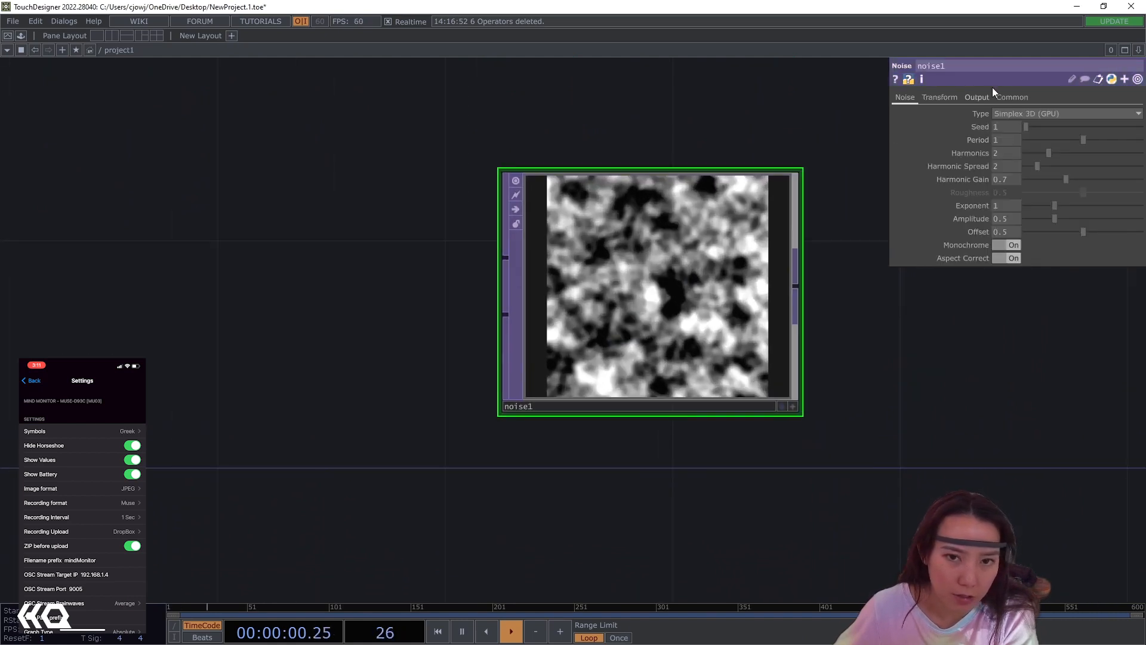
click(1012, 97)
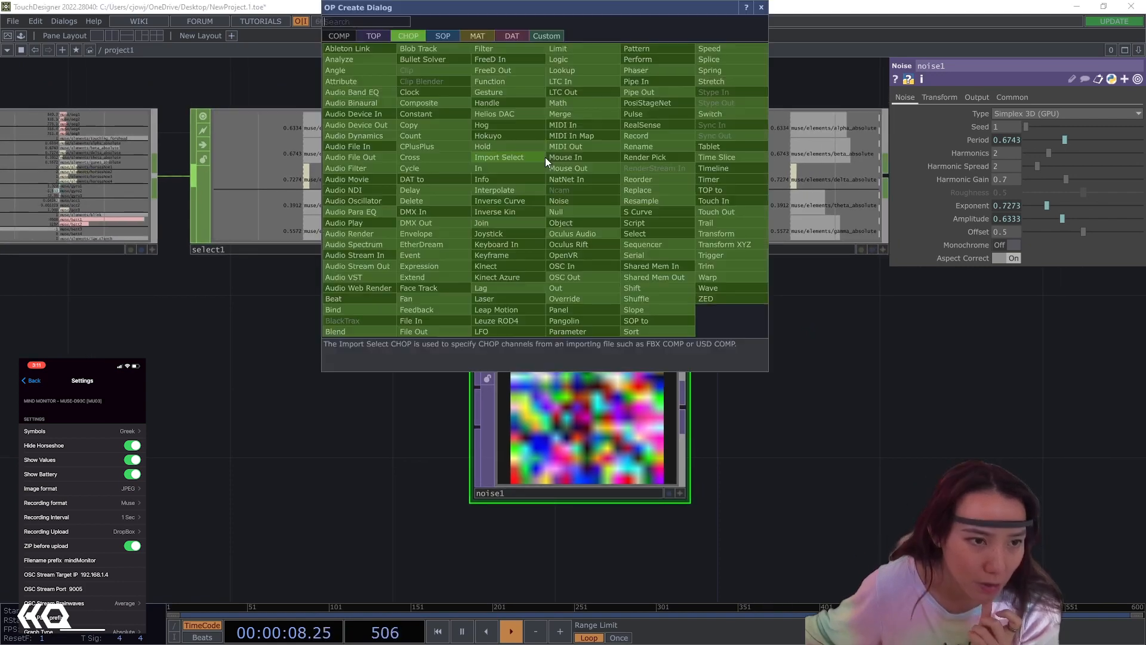
Step: Add a Filter CHOP to the network
text(filter)
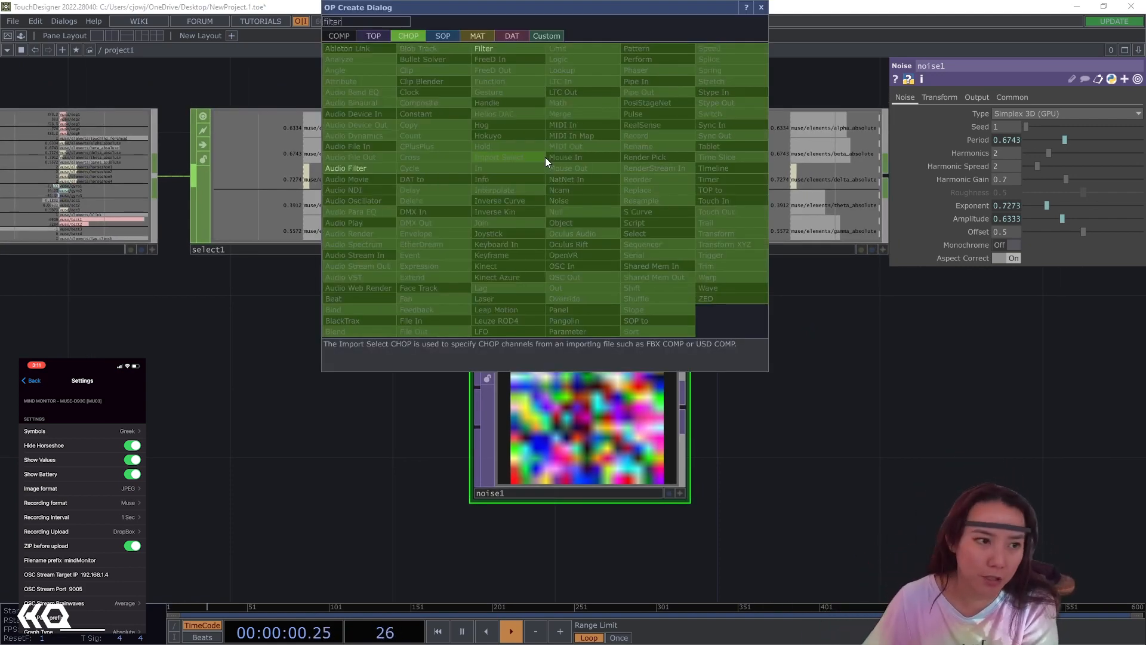
click(484, 49)
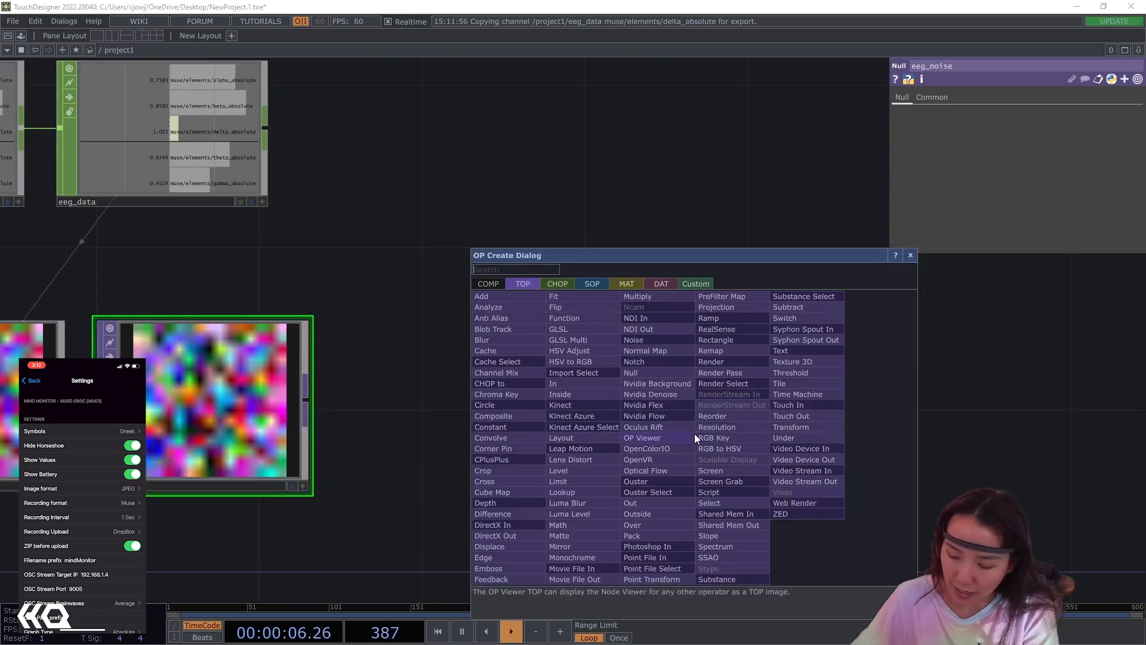
Step: Add a Geometry component geo1 holding its default torus
text(ge)
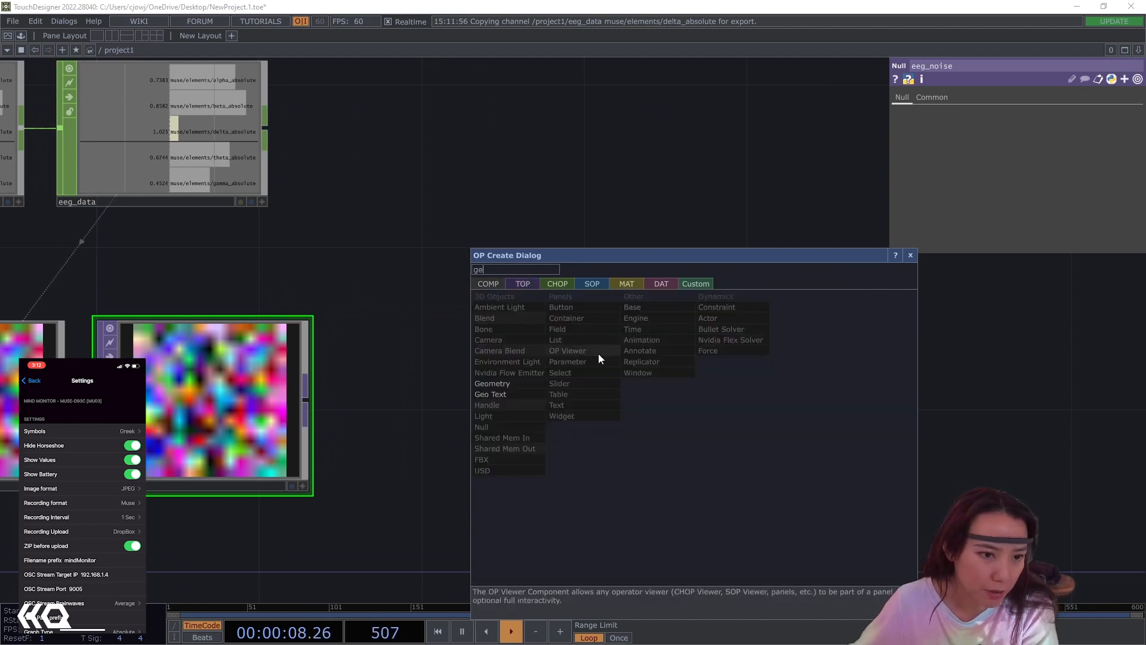
click(492, 383)
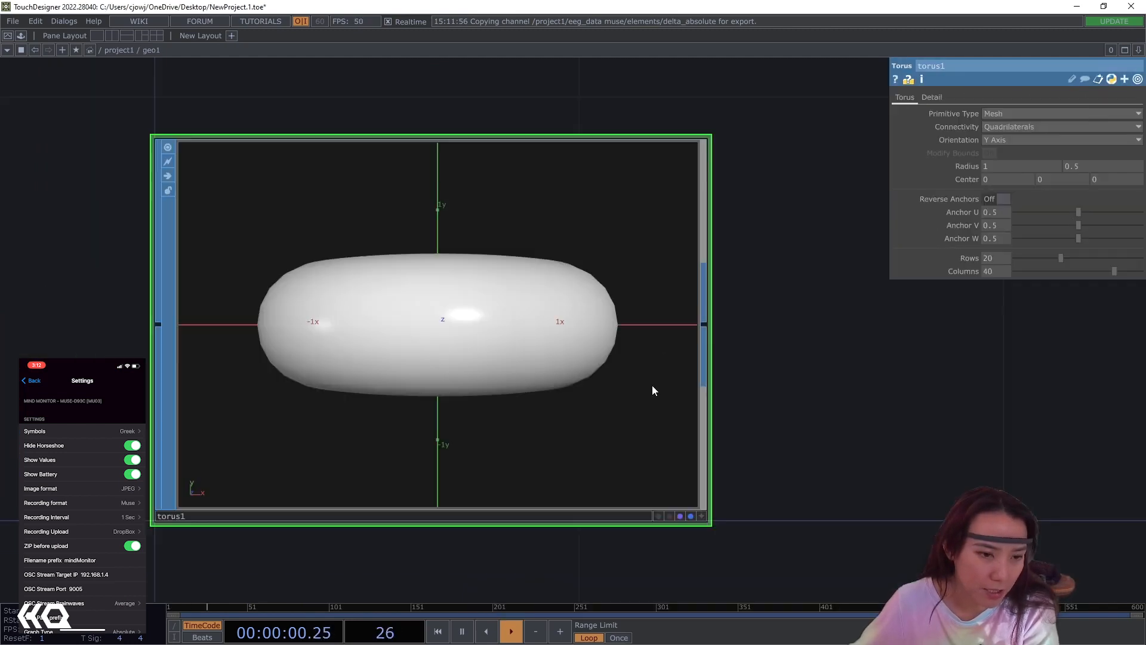
Step: Replace geo1's torus with a sphere whose X radius is .1
key(Delete)
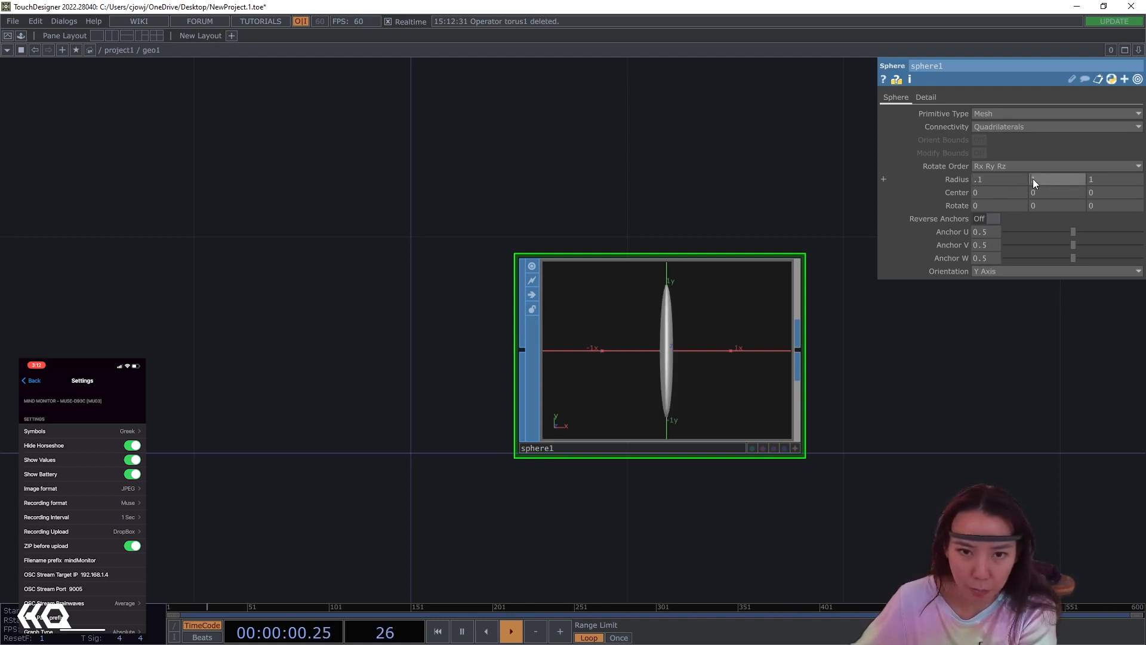
text(.1)
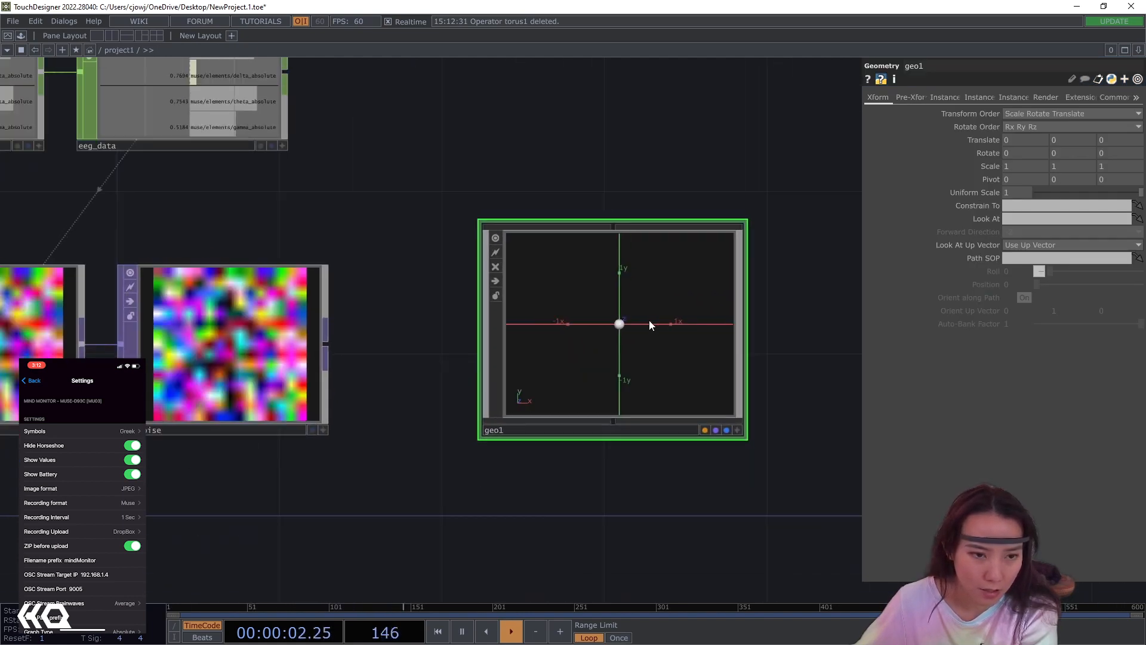
Step: Switch instancing on in geo1's Instance page
click(944, 97)
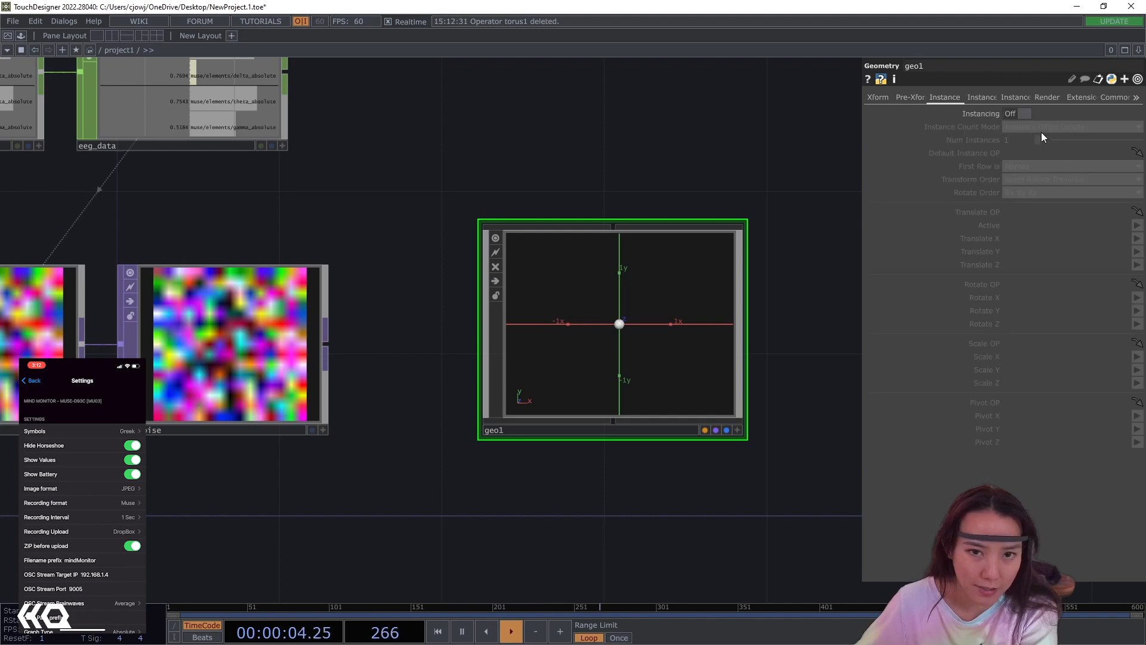
click(1023, 114)
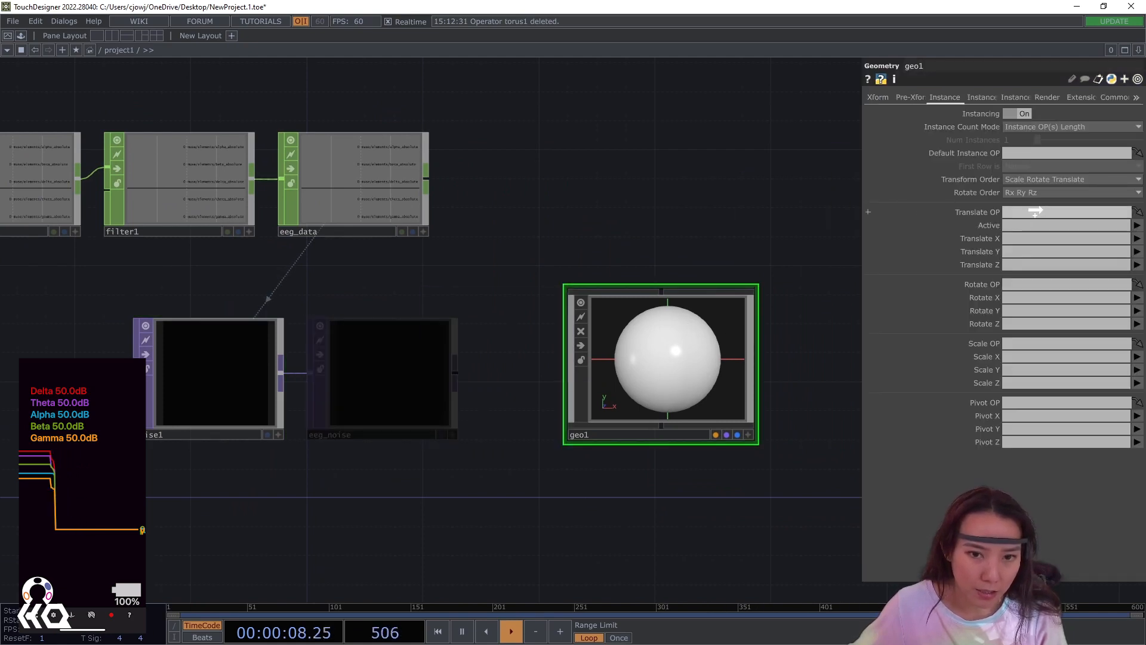
Step: Drive geo1's instance translate and scale from eeg_noise's r, g, b channels
text(eeg_noise)
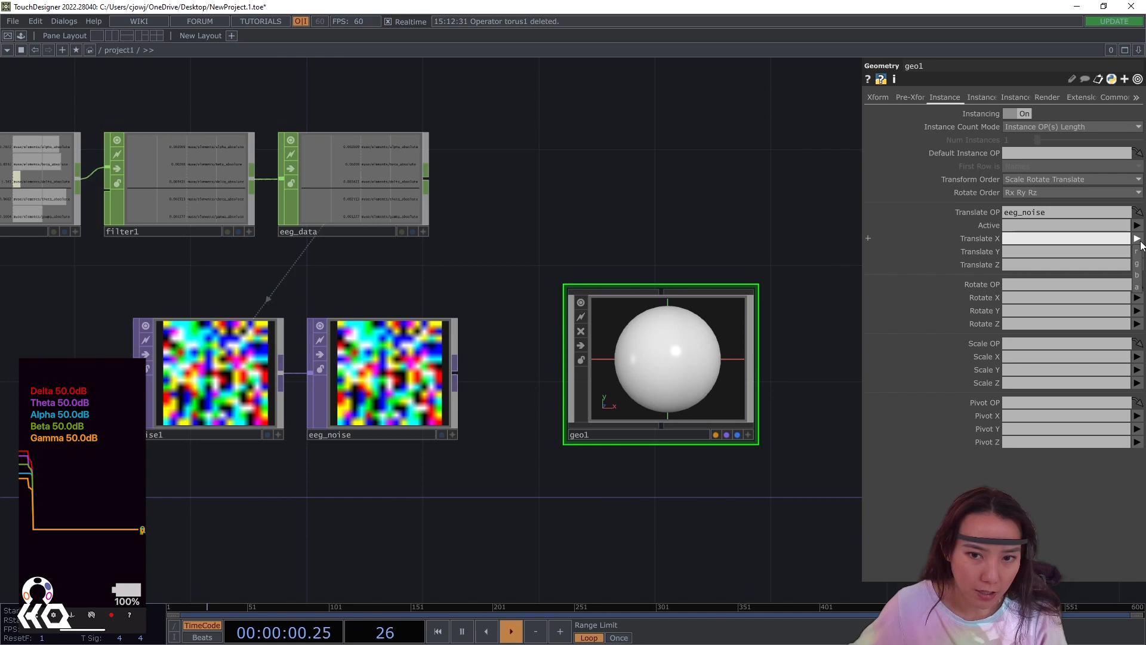
text(r)
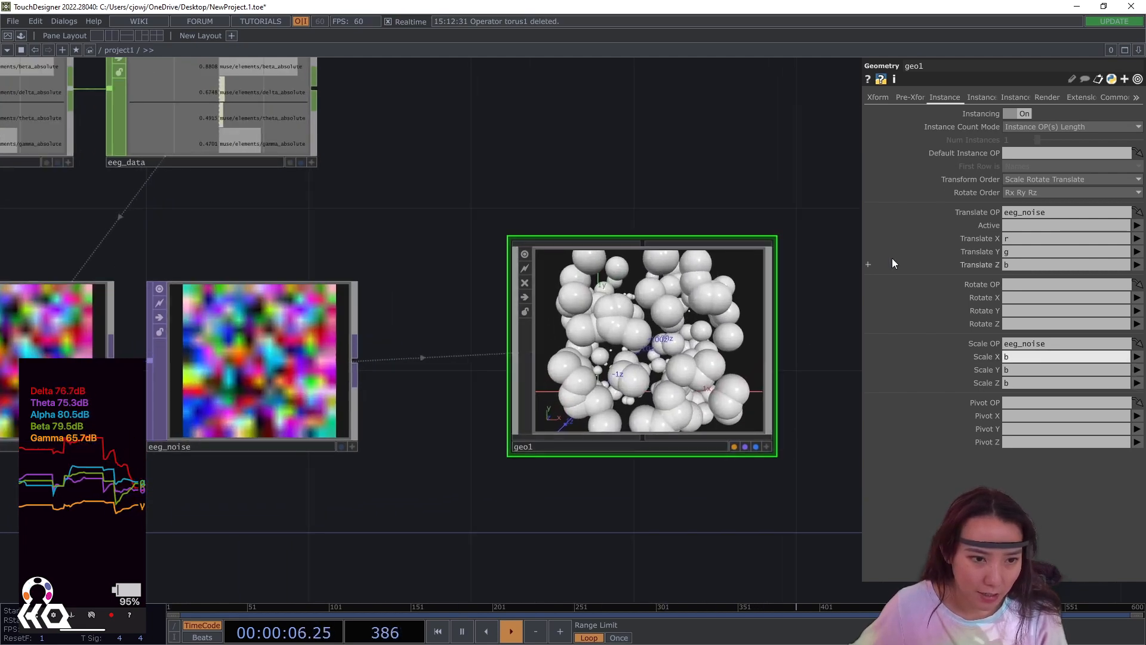
click(978, 96)
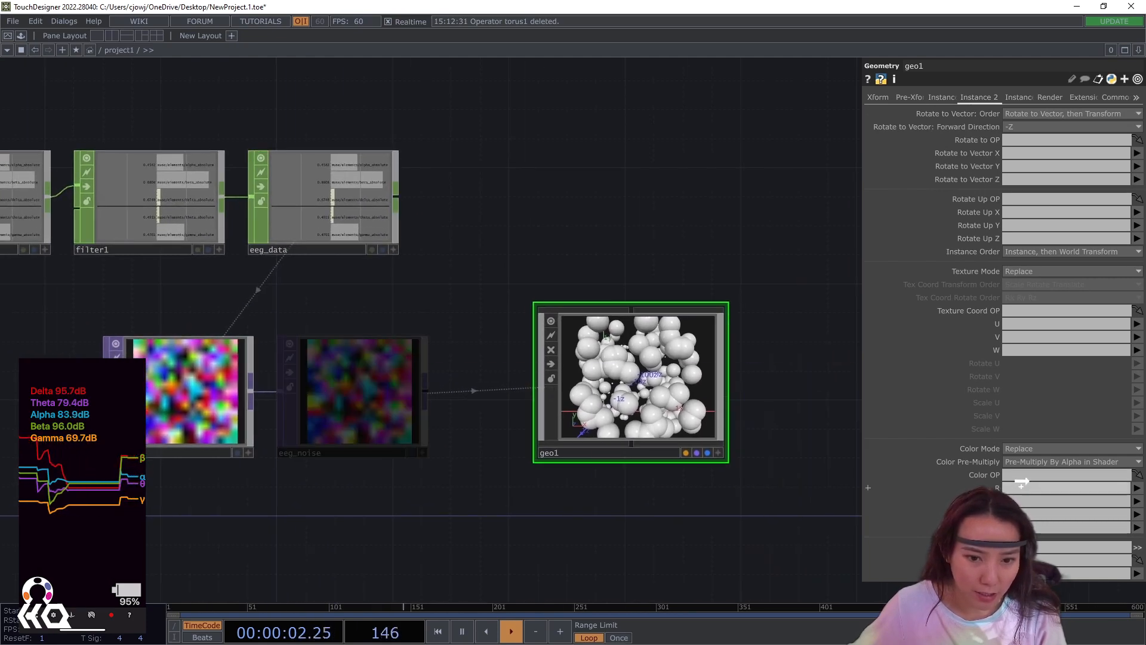
Step: Set eeg_noise as geo1's instance Color OP so spheres shade cyan to magenta
text(eeg_noise)
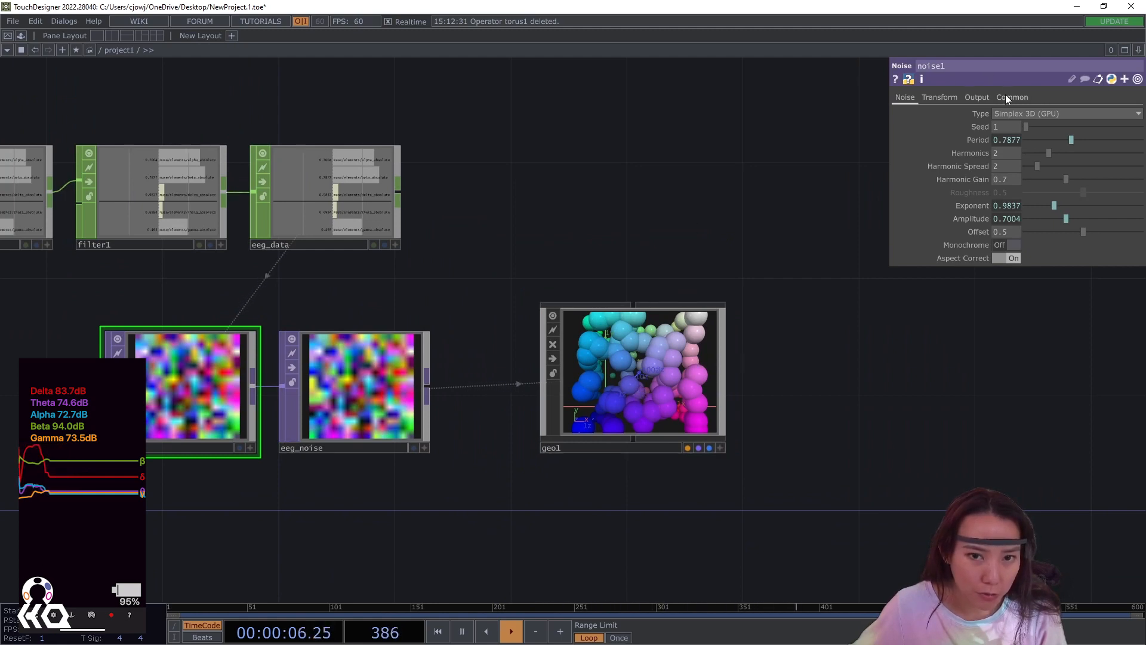
click(1012, 96)
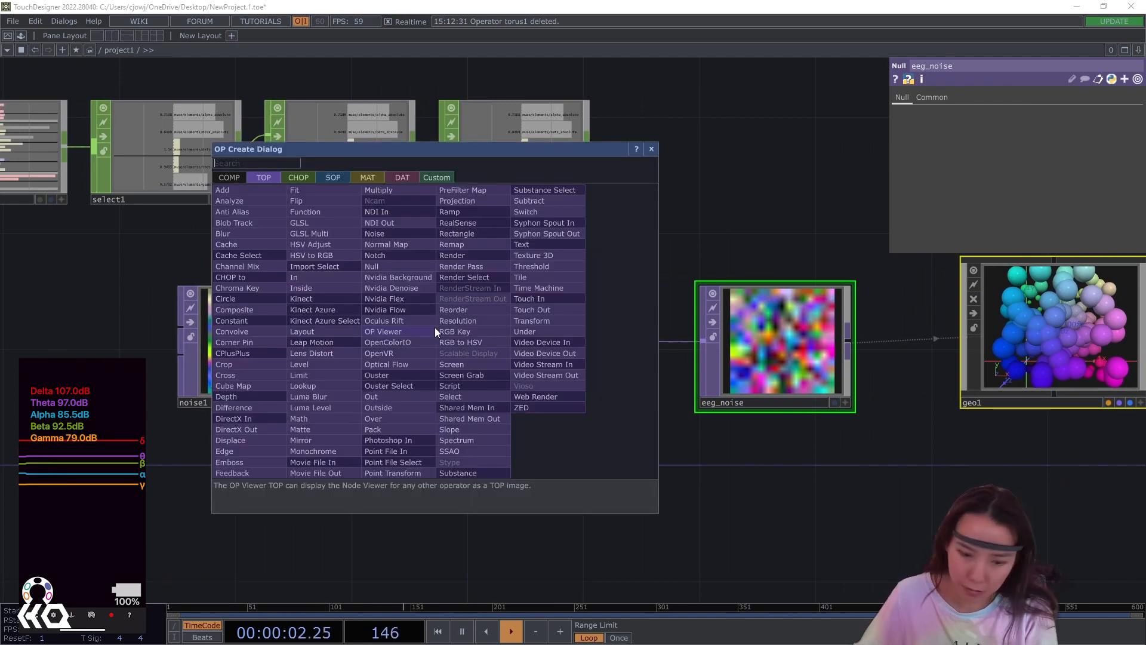
Step: Insert a Lookup TOP between noise1 and eeg_noise via the OP Create search
text(look)
text(came)
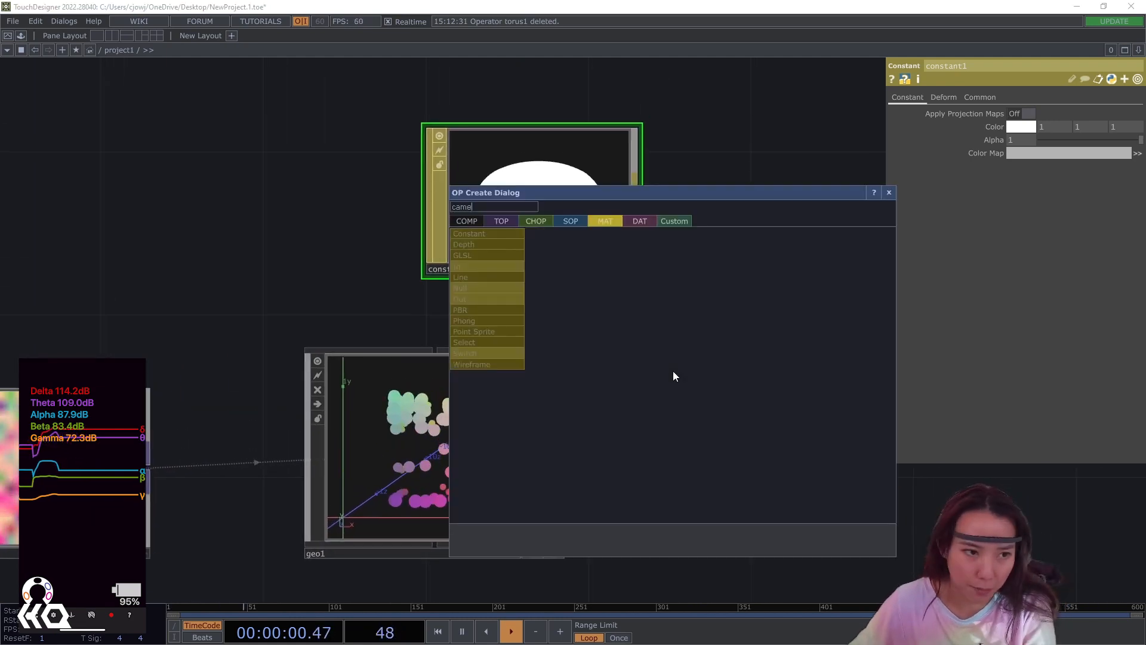
Step: Create camera cam1 and set its View Projection to Orthographic
text(ra)
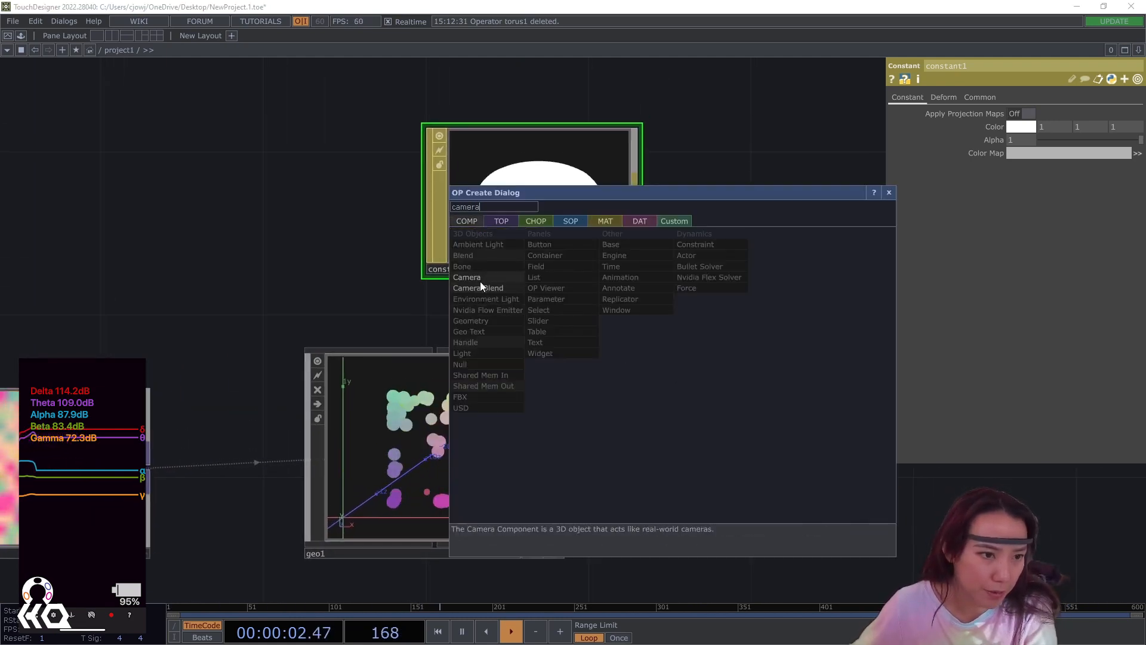
click(467, 277)
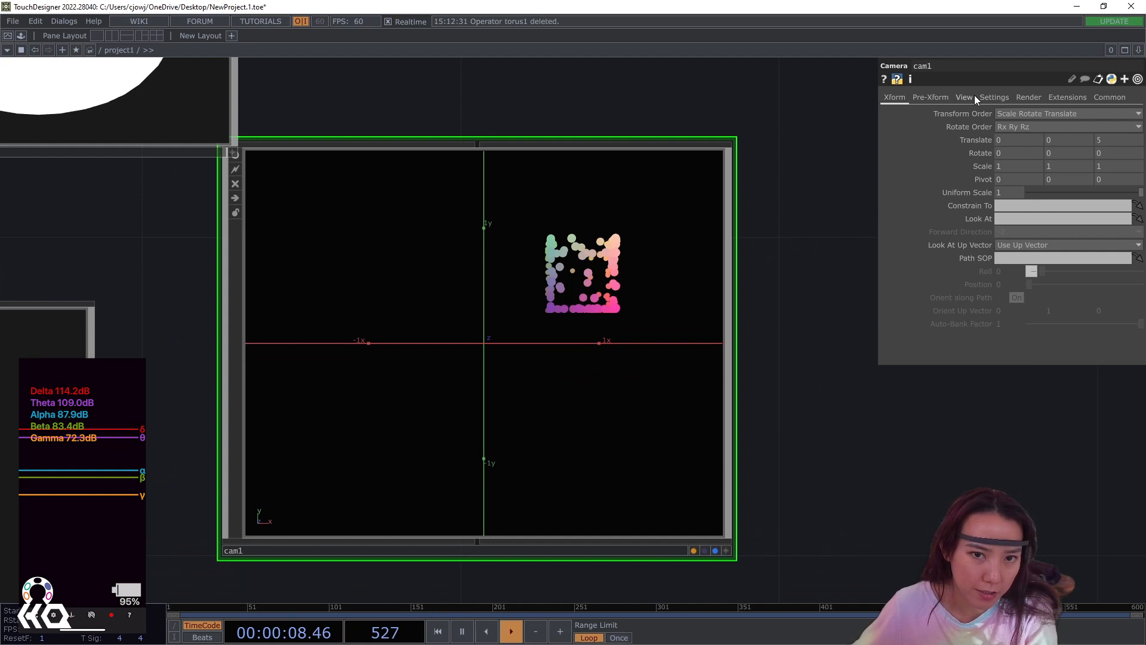
click(964, 97)
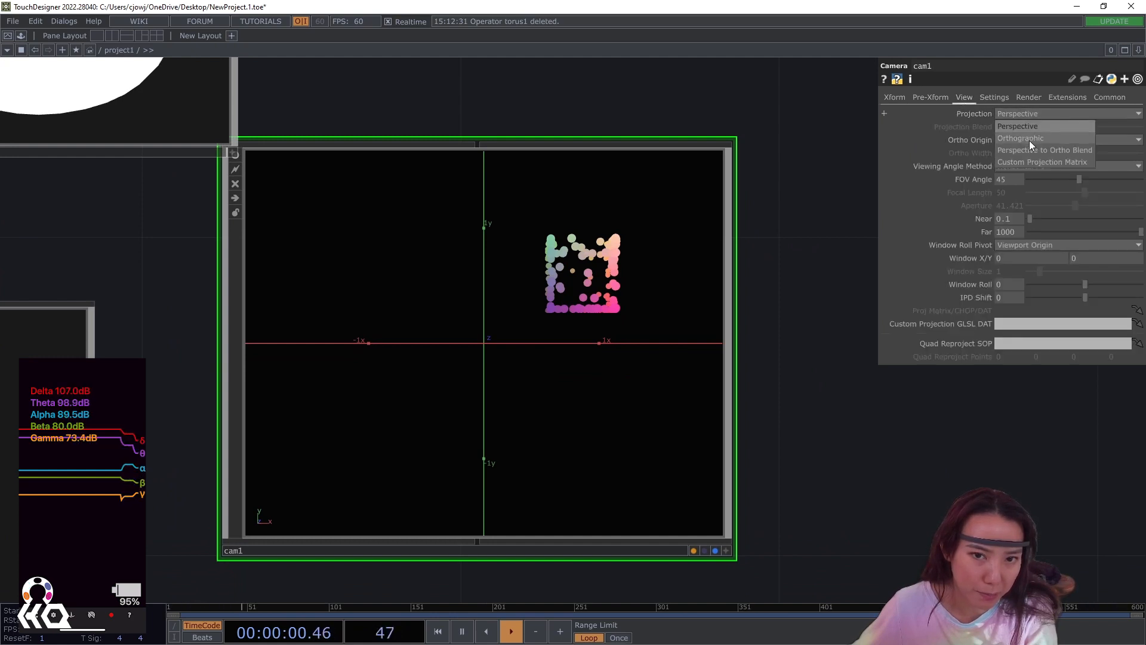
click(1020, 138)
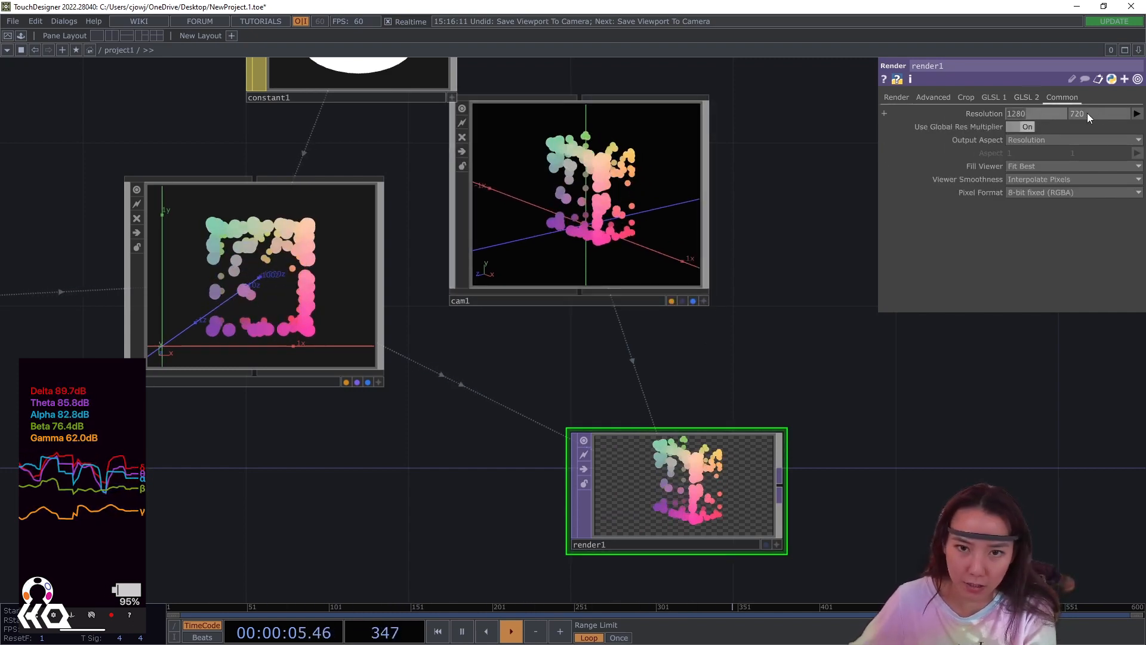
Step: Change render1's resolution from 1280x720 to 1280x1280
text(1280)
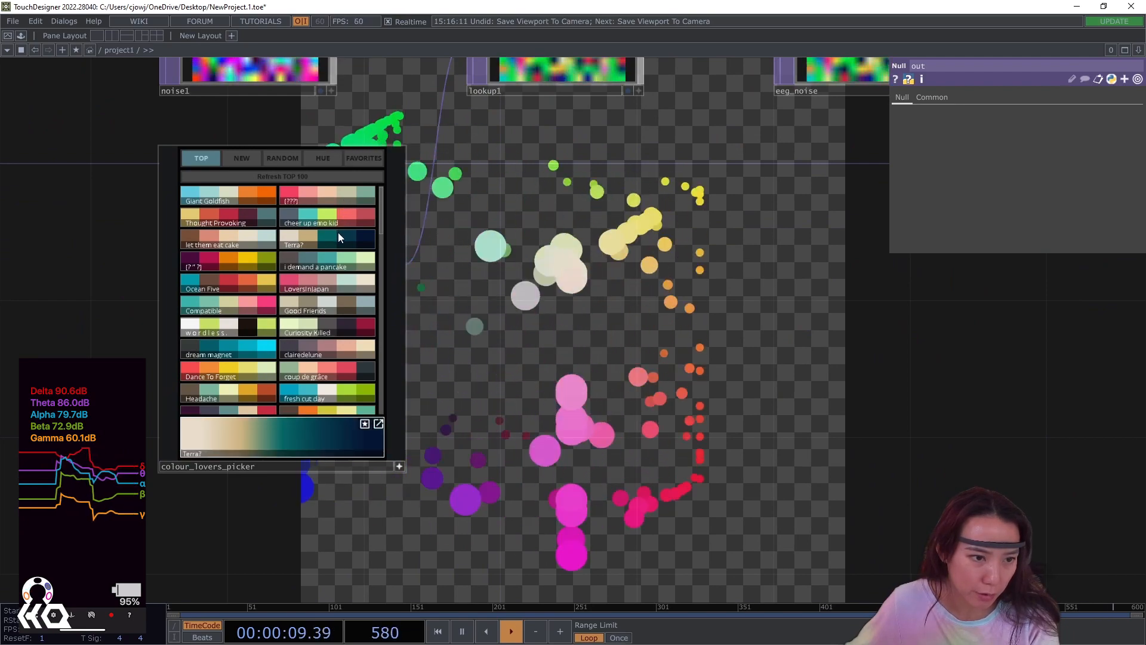
Step: Choose a soft pastel palette in colour_lovers_picker for the sphere colours
click(326, 283)
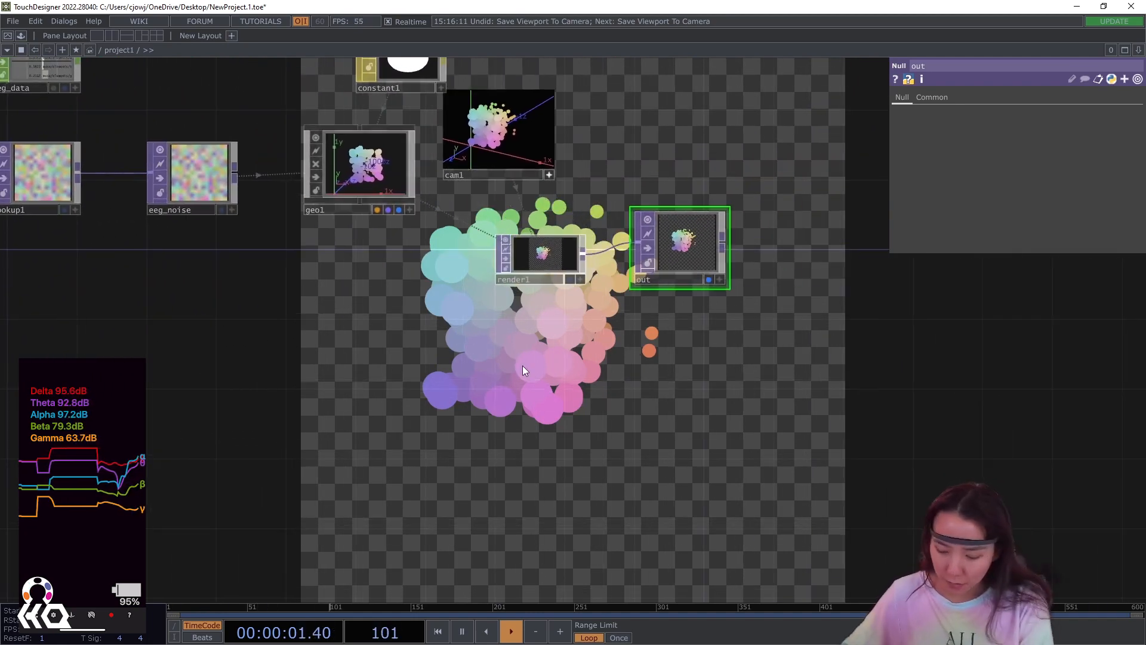
Step: Create ramp1 and copy render1's 1280x1280 resolution to apply to it
text(ramp)
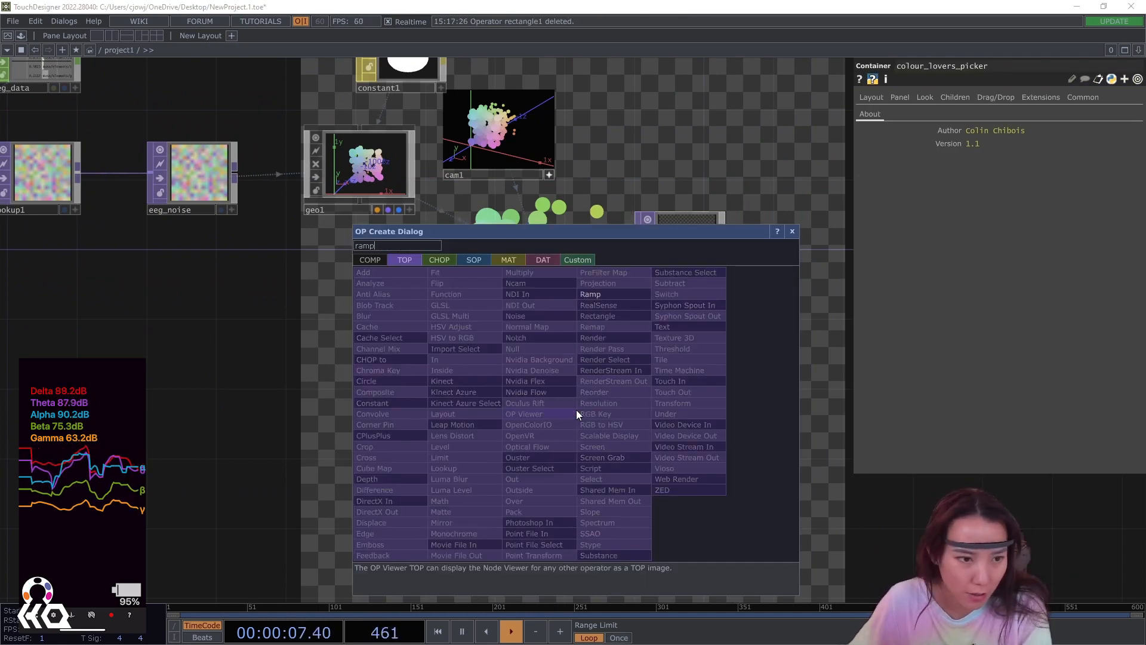
click(590, 294)
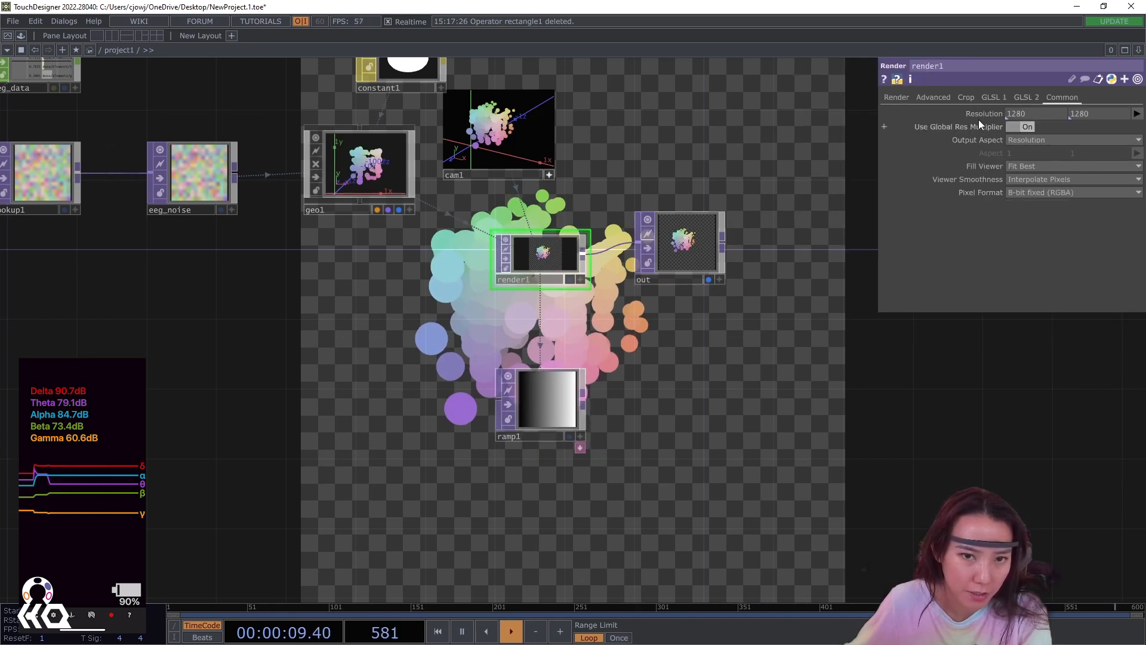
right_click(1015, 113)
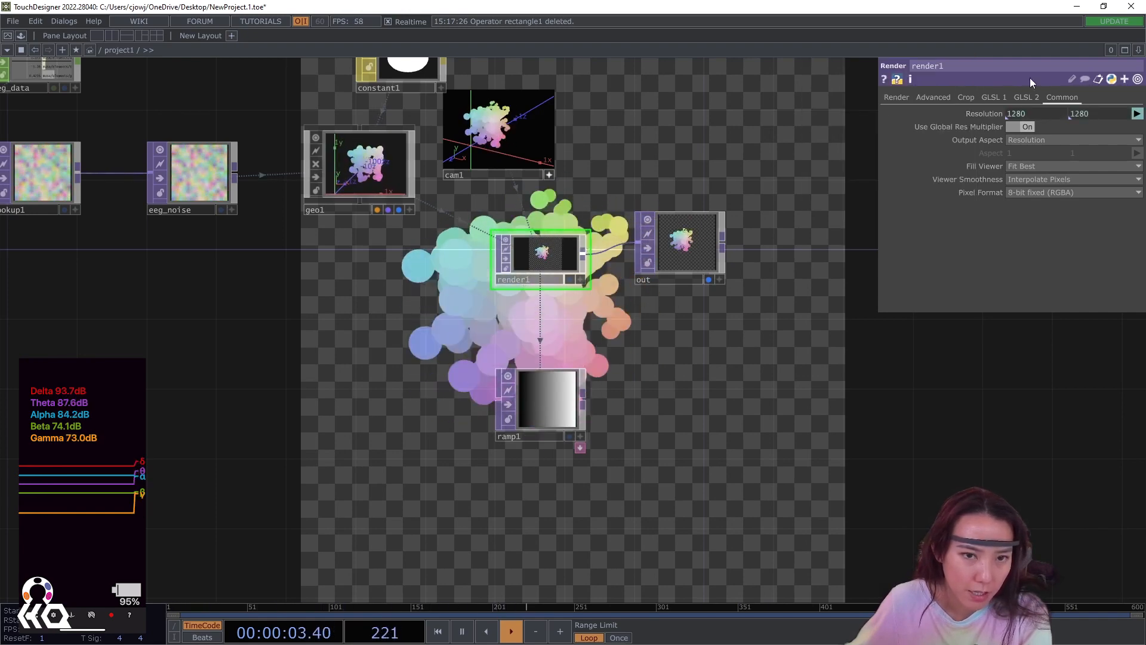
click(896, 96)
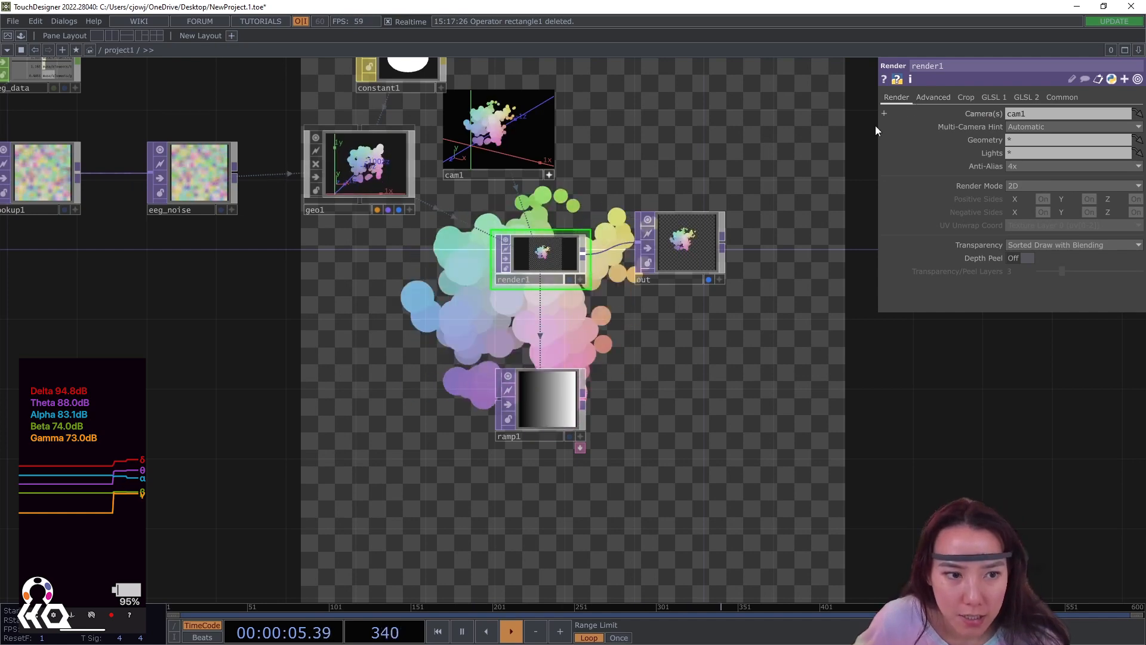
click(541, 402)
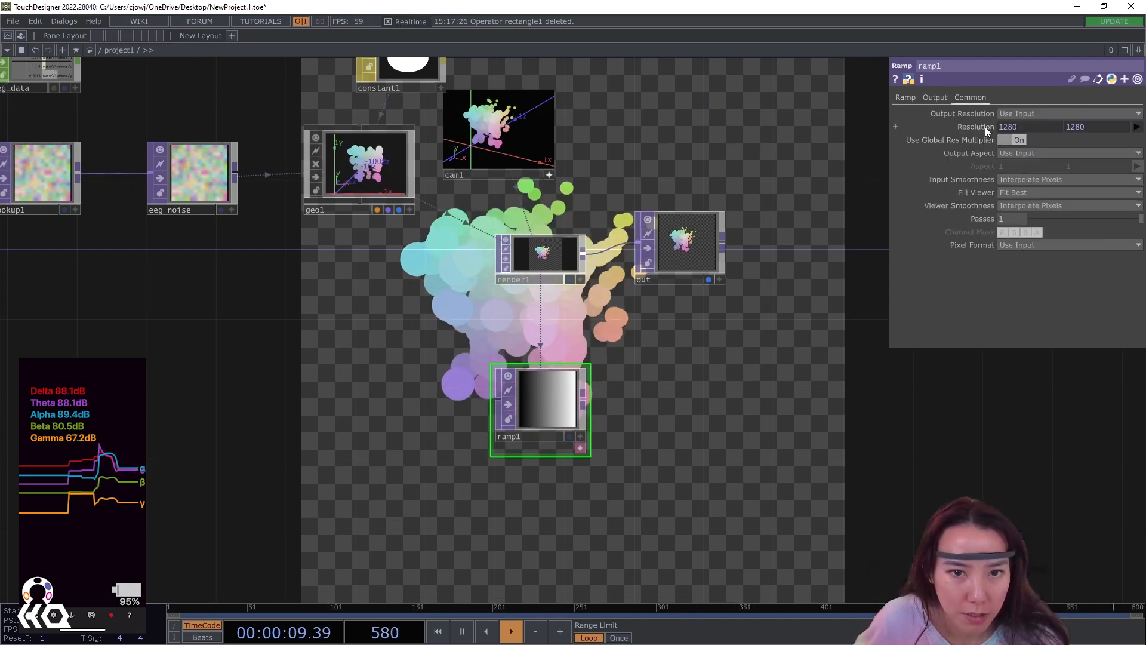
Step: Give ramp1 the pasted 1280x1280 resolution, a circular shape and a vivid blue colour
right_click(1009, 126)
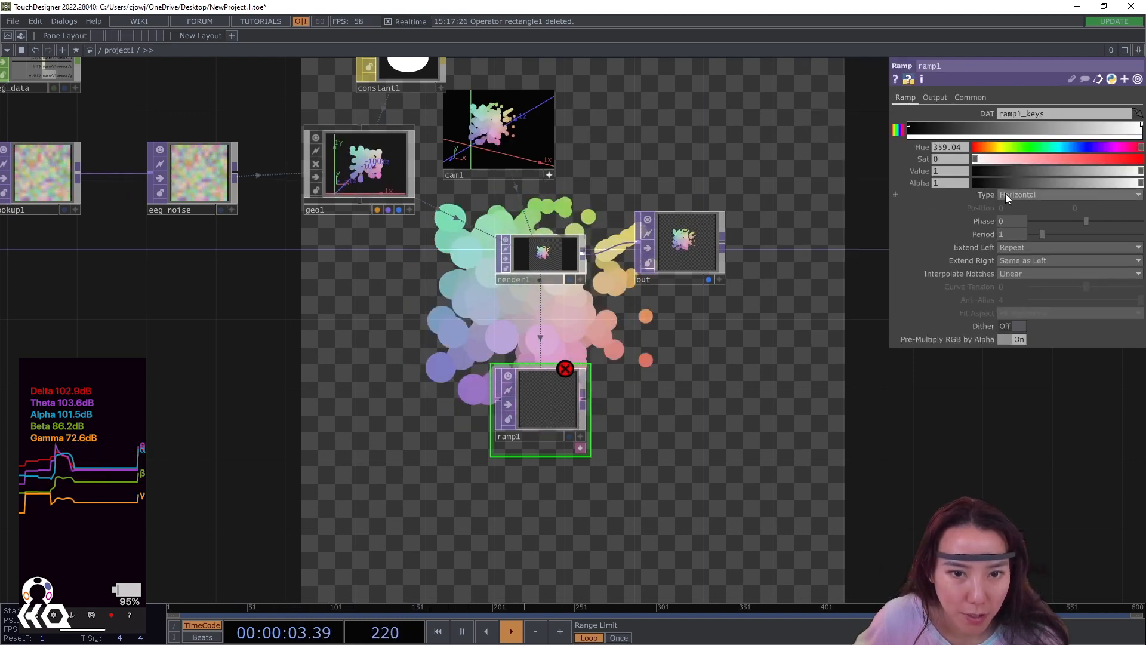
click(1067, 195)
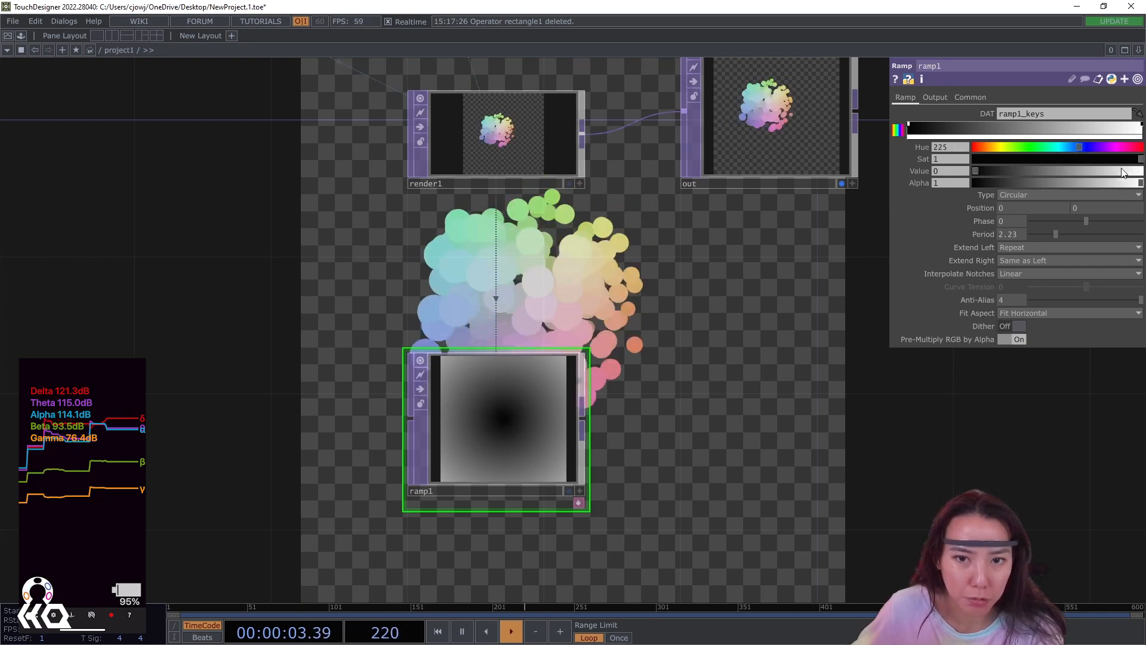
drag(975, 170, 1135, 170)
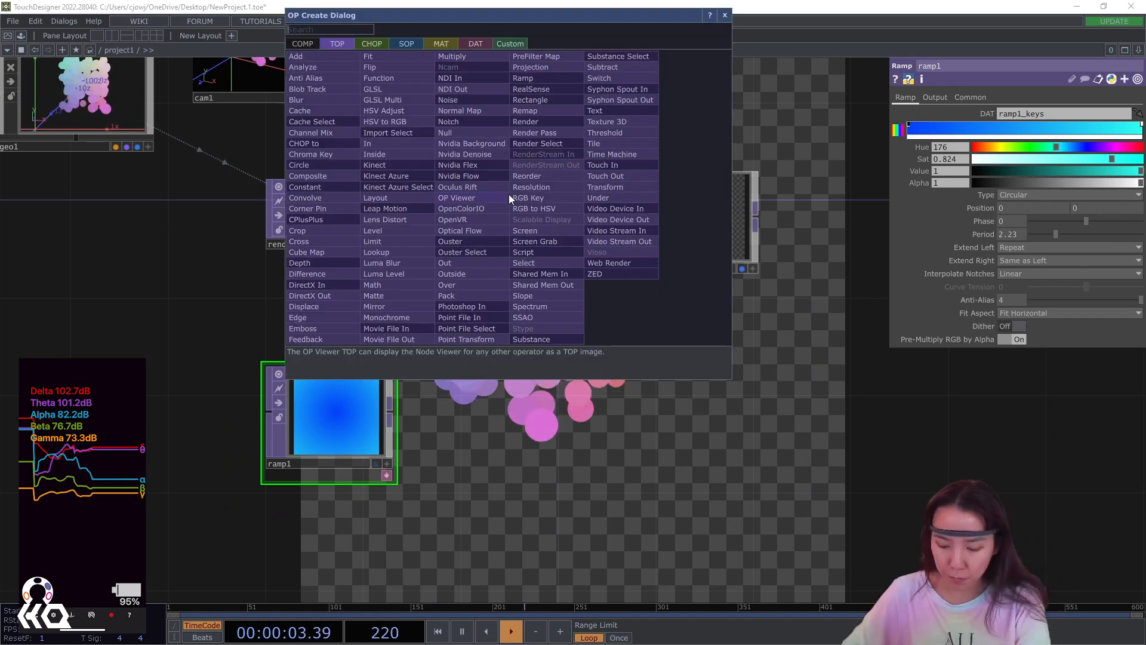
Step: Add a Composite TOP layering the sphere render Over the blue ramp
text(comp)
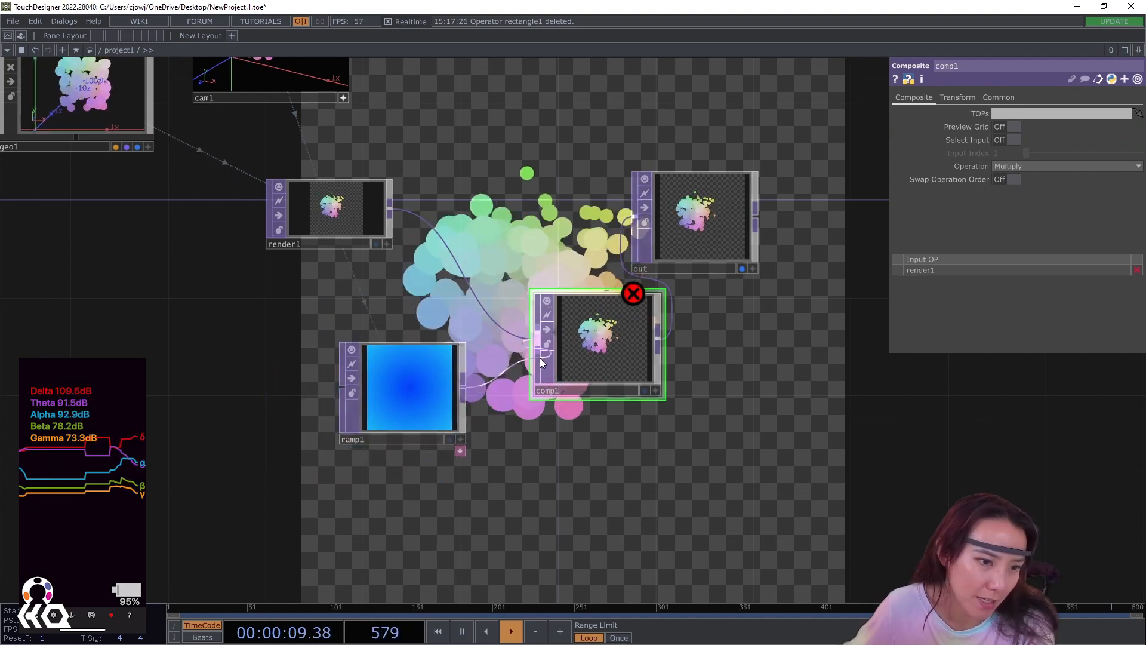
click(1067, 166)
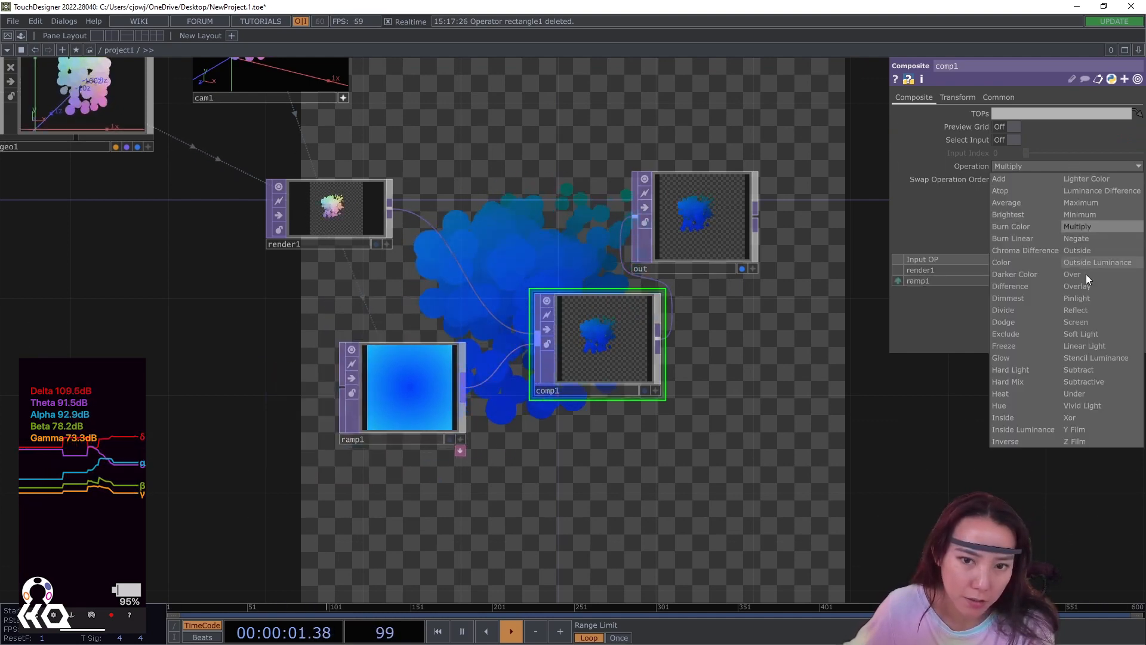
click(1073, 274)
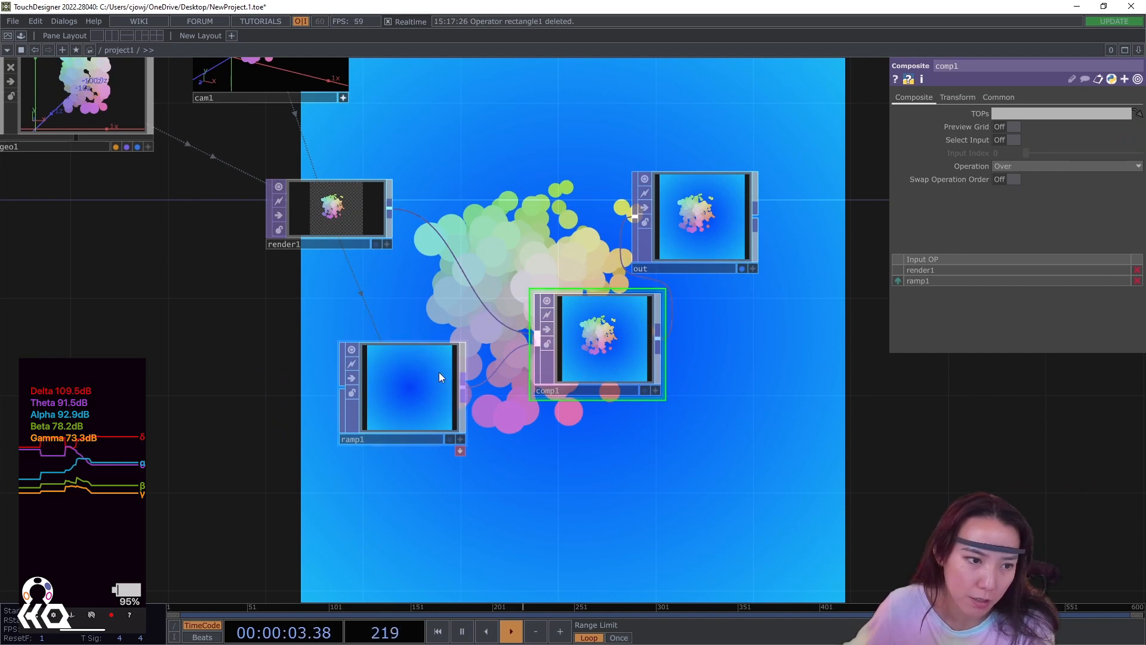
click(402, 387)
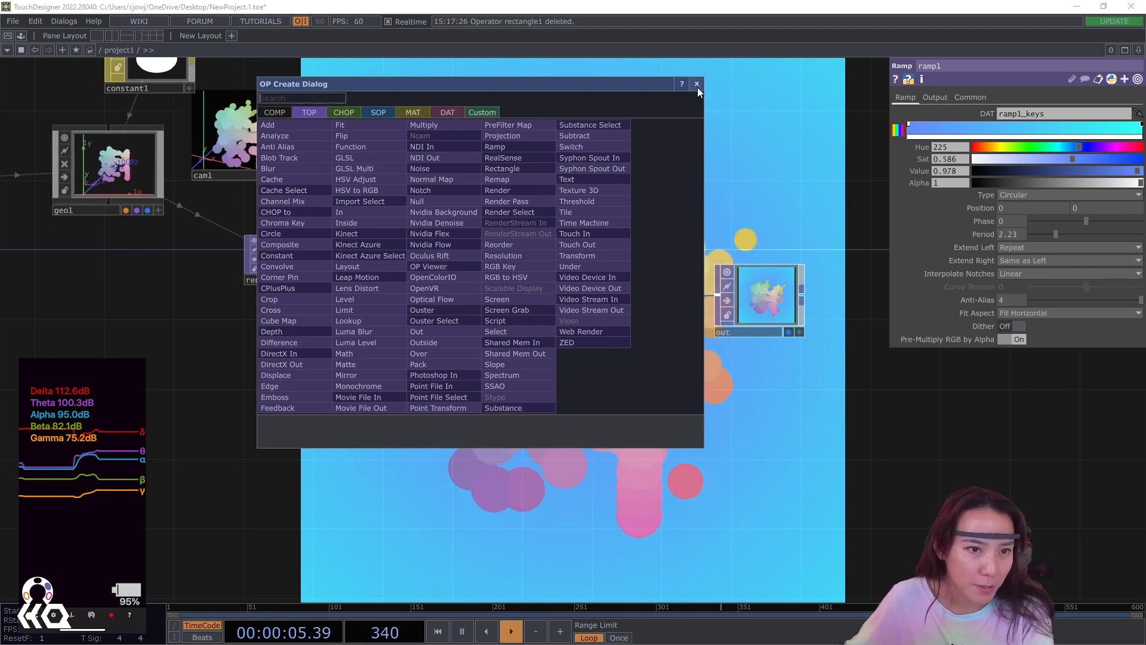
Step: Add an Edge TOP on render1 with Strength raised to about 2.64
text(ed)
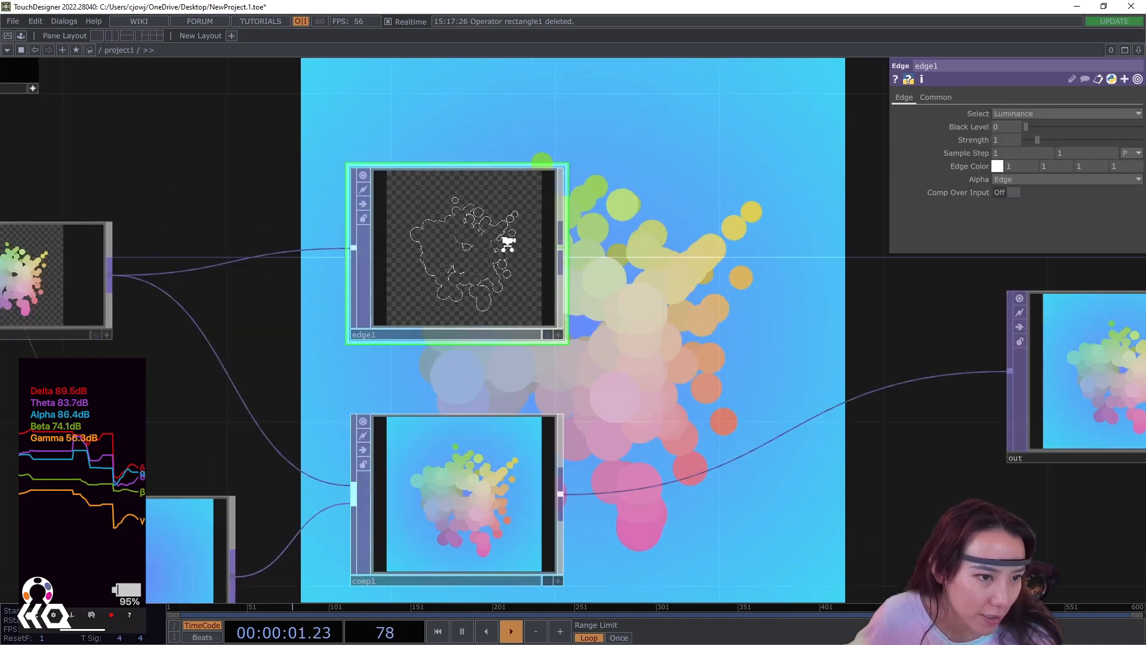
drag(1023, 141, 1059, 141)
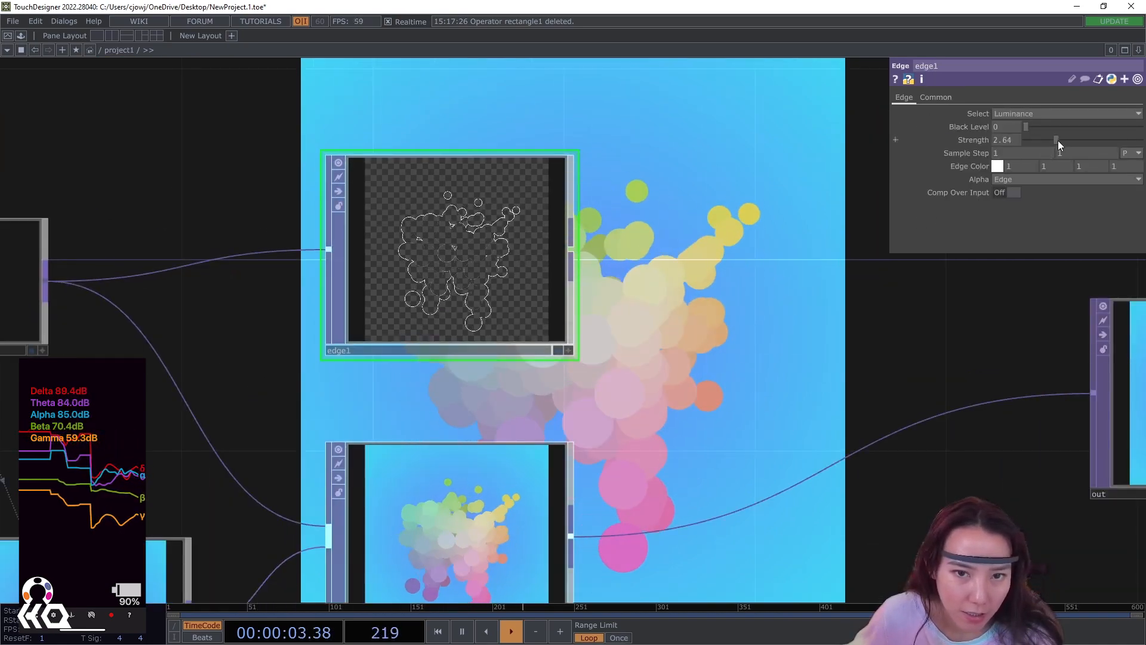
drag(1023, 126, 1044, 127)
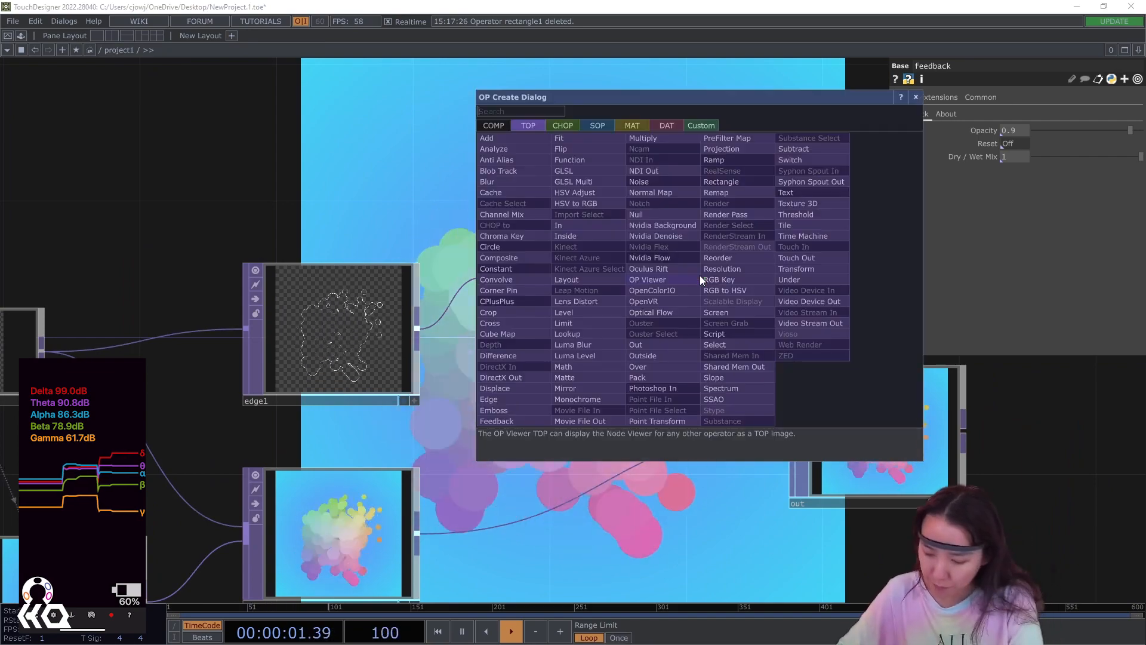
Step: Add a Blur TOP after the feedback and wire its output into comp1
text(blur)
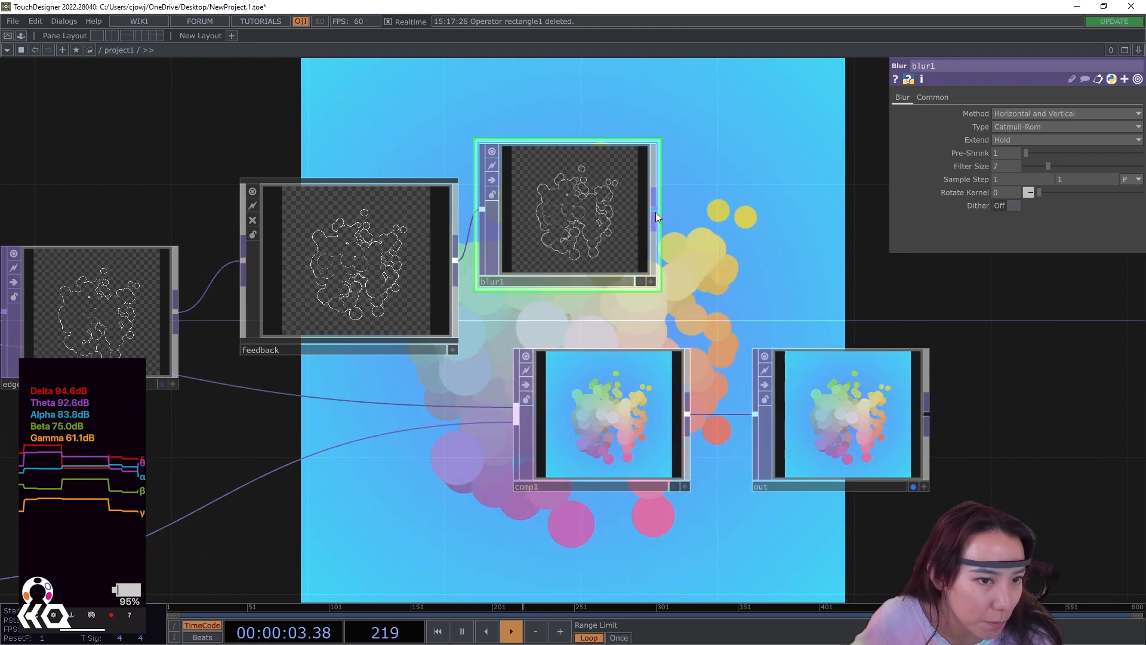
click(599, 417)
text(g)
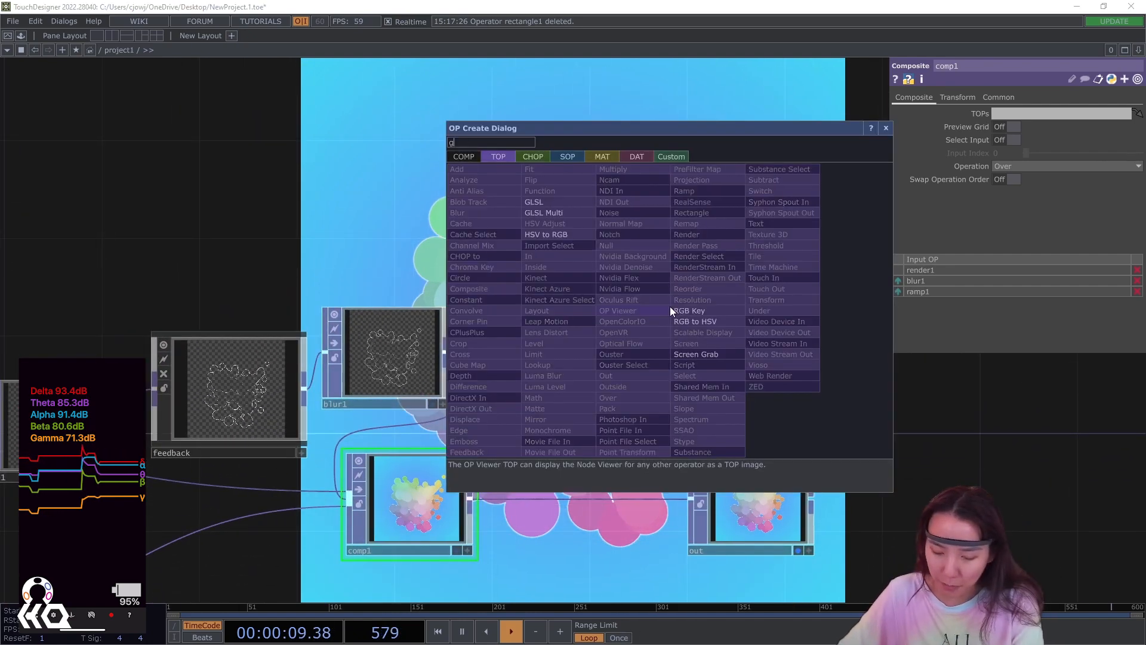
Step: Add noise2, a Noise TOP with Type set to Random
text(n)
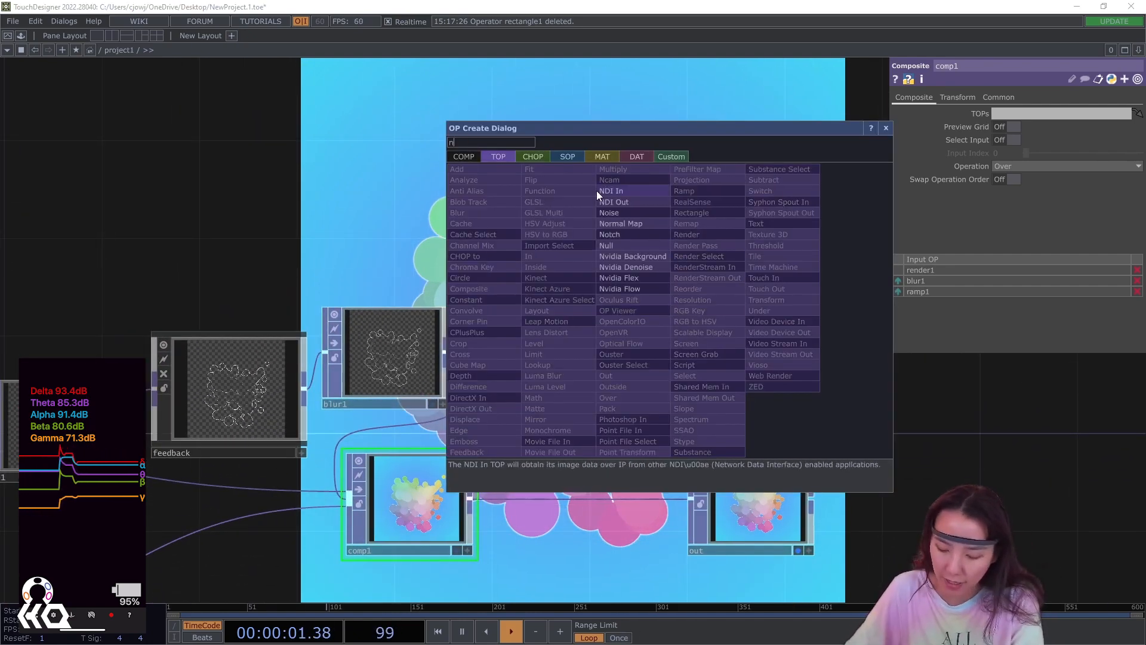
click(609, 212)
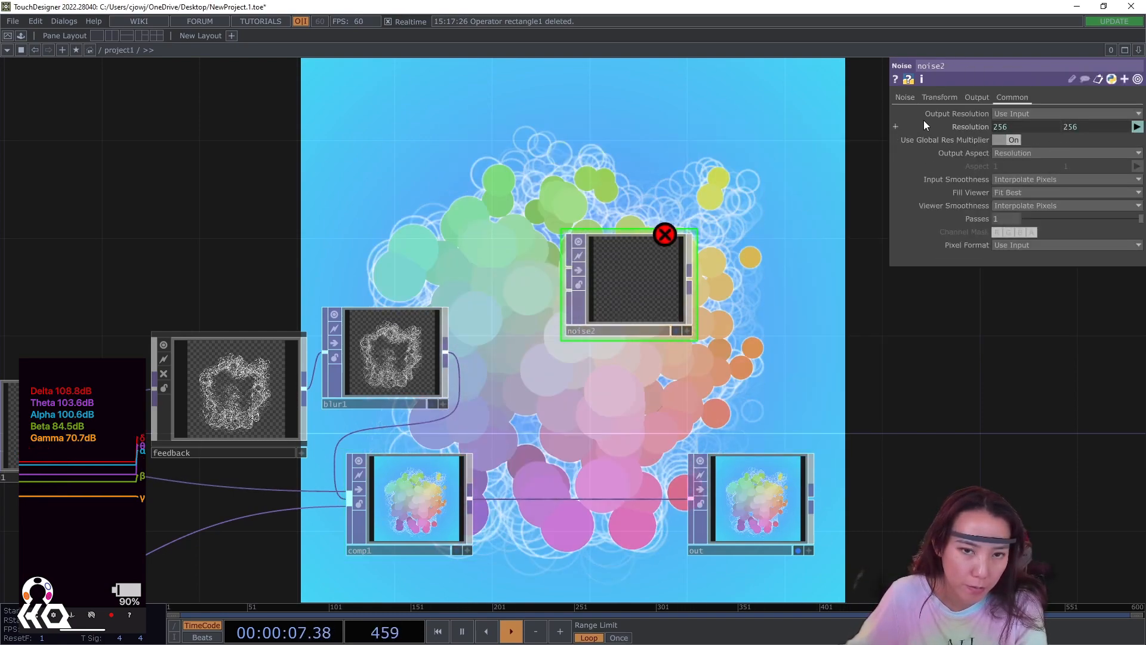
click(904, 97)
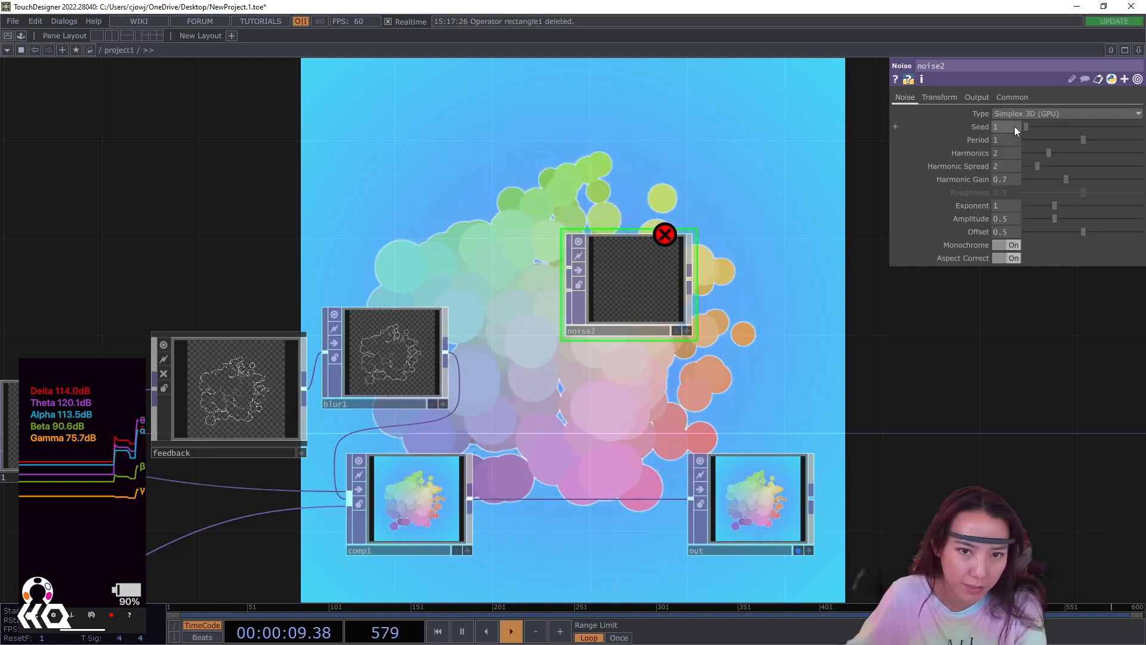
click(1064, 113)
text(level)
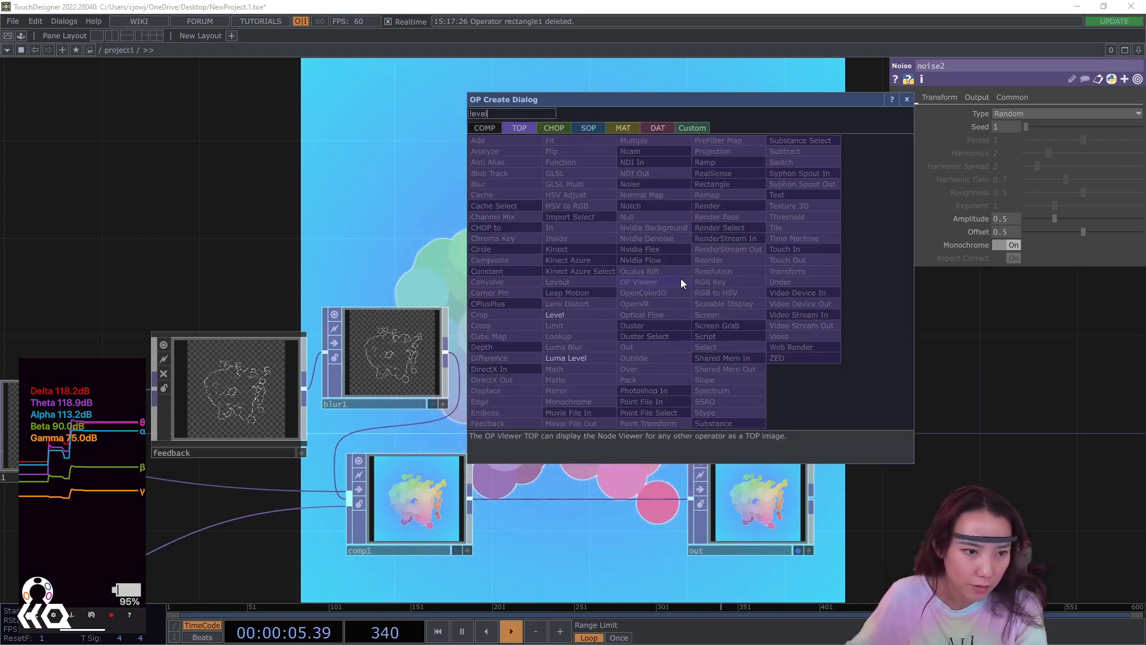
Step: Add level1 after noise2 and browse its Pre and Step pages
click(554, 315)
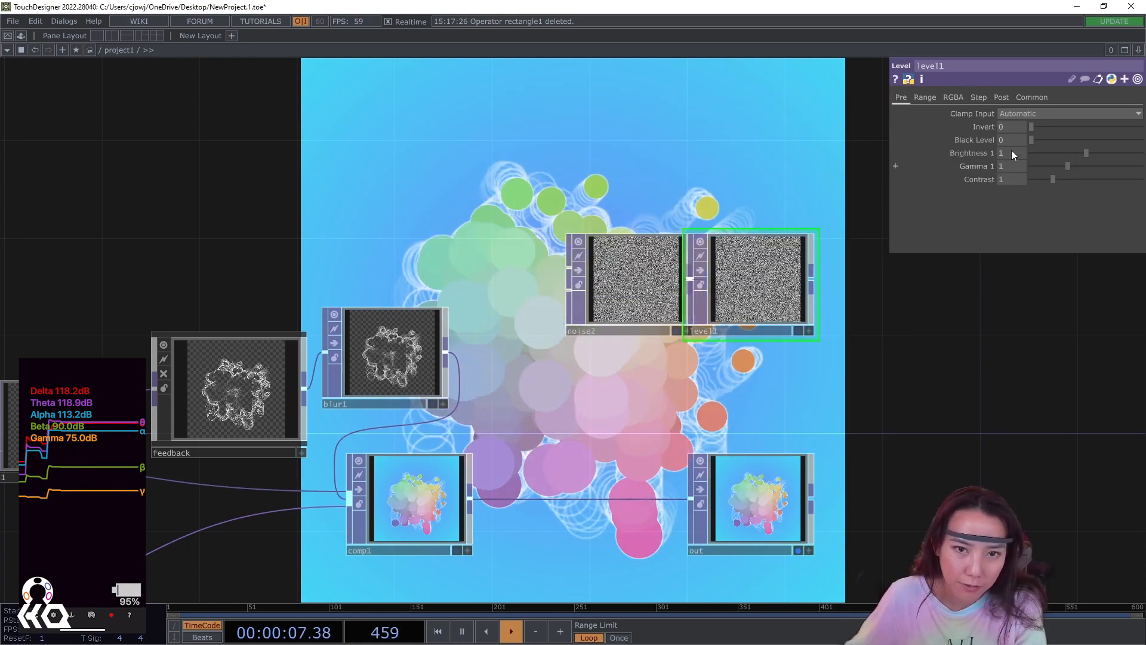
click(978, 97)
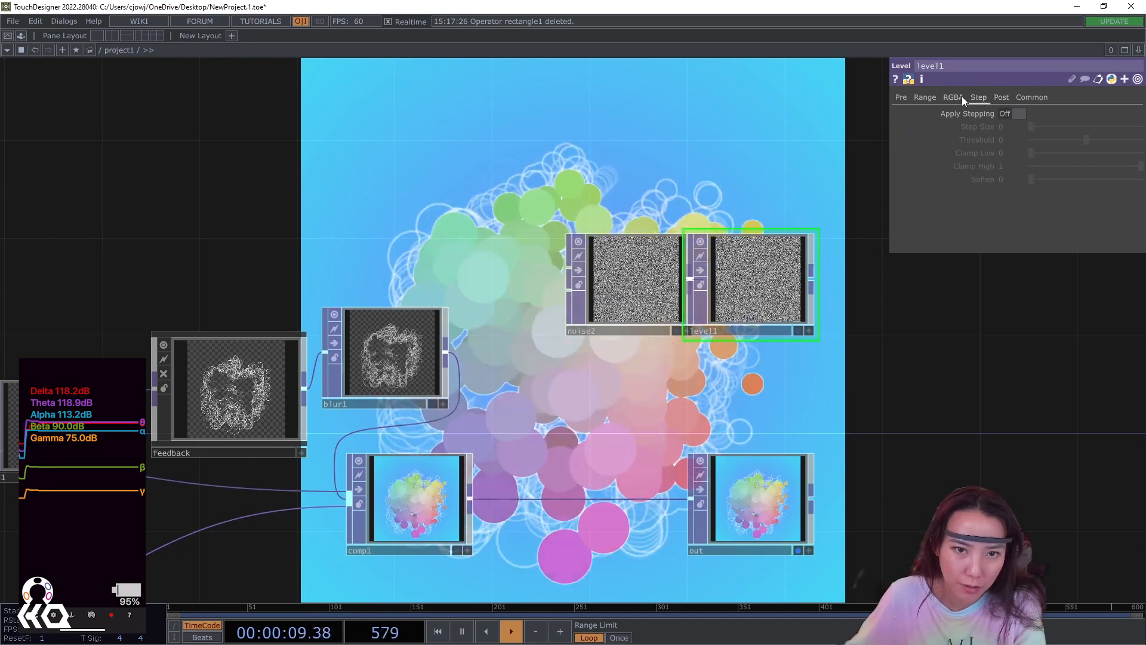
click(1001, 97)
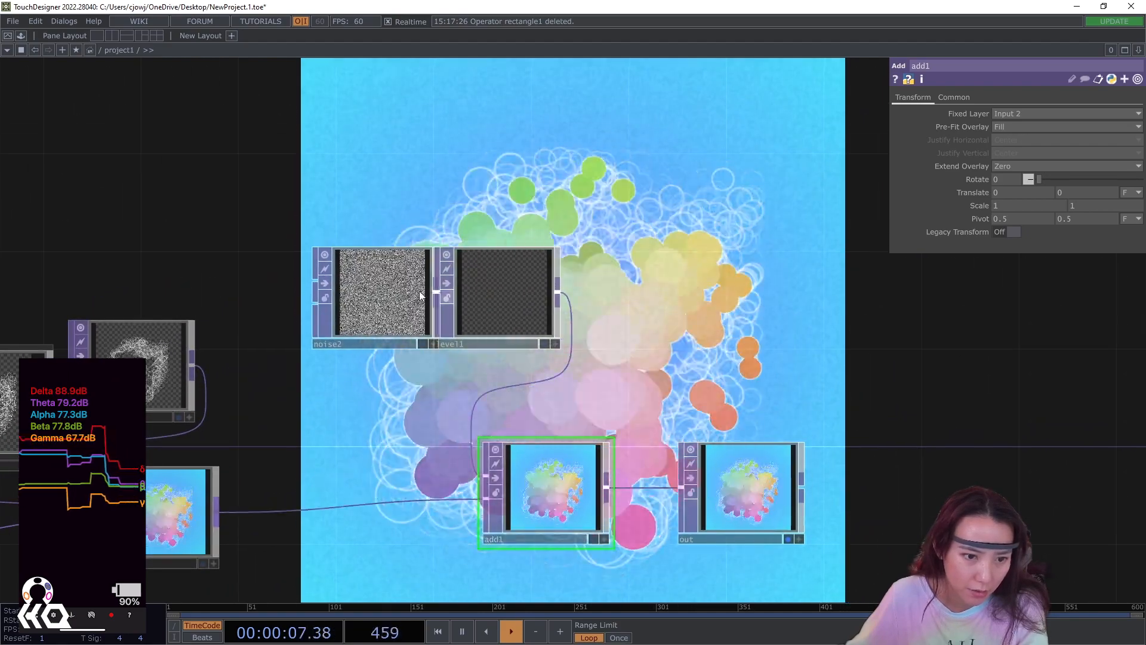
Step: Set noise2 to 16-bit float (RGBA) pixel format and enter 100 as its resolution width
click(380, 292)
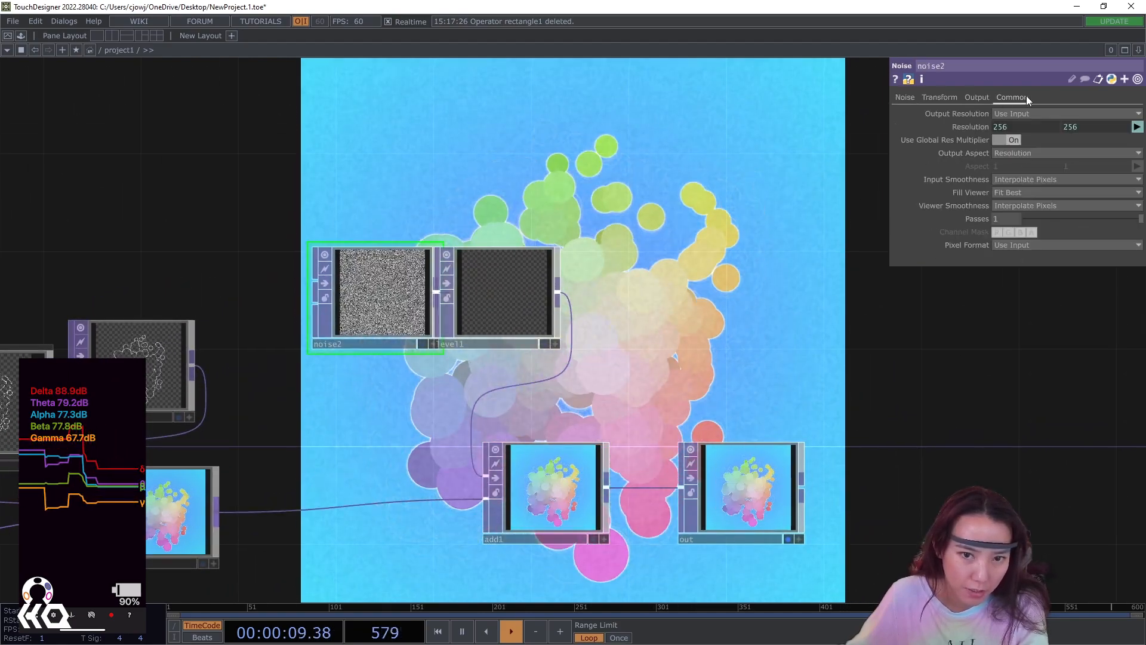
click(1064, 245)
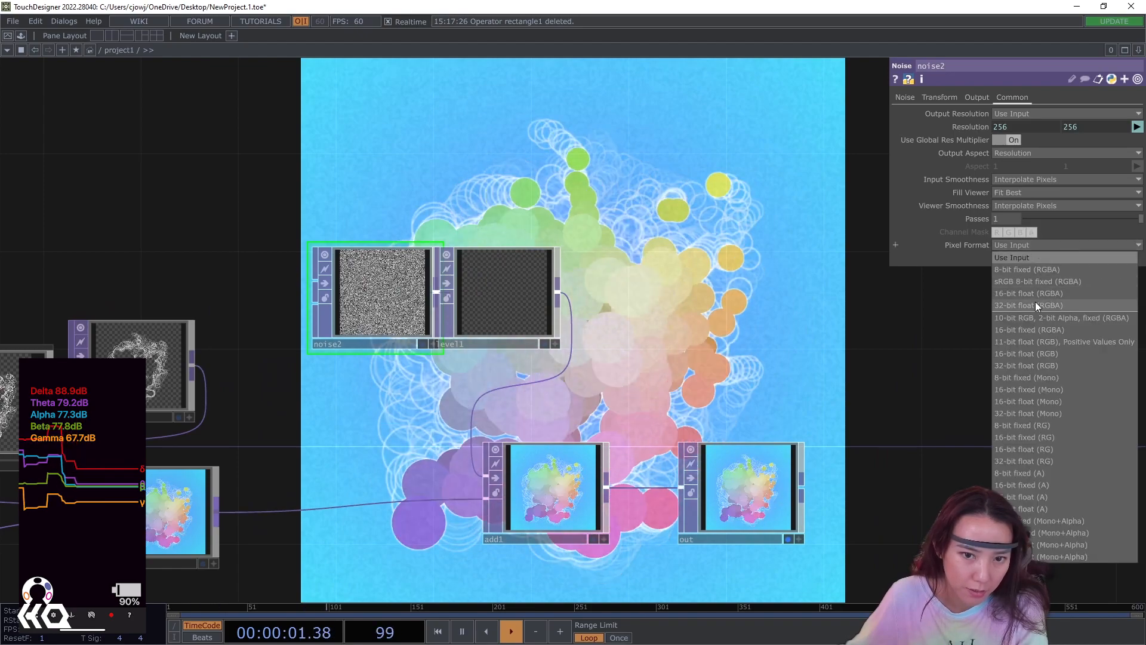
click(1029, 305)
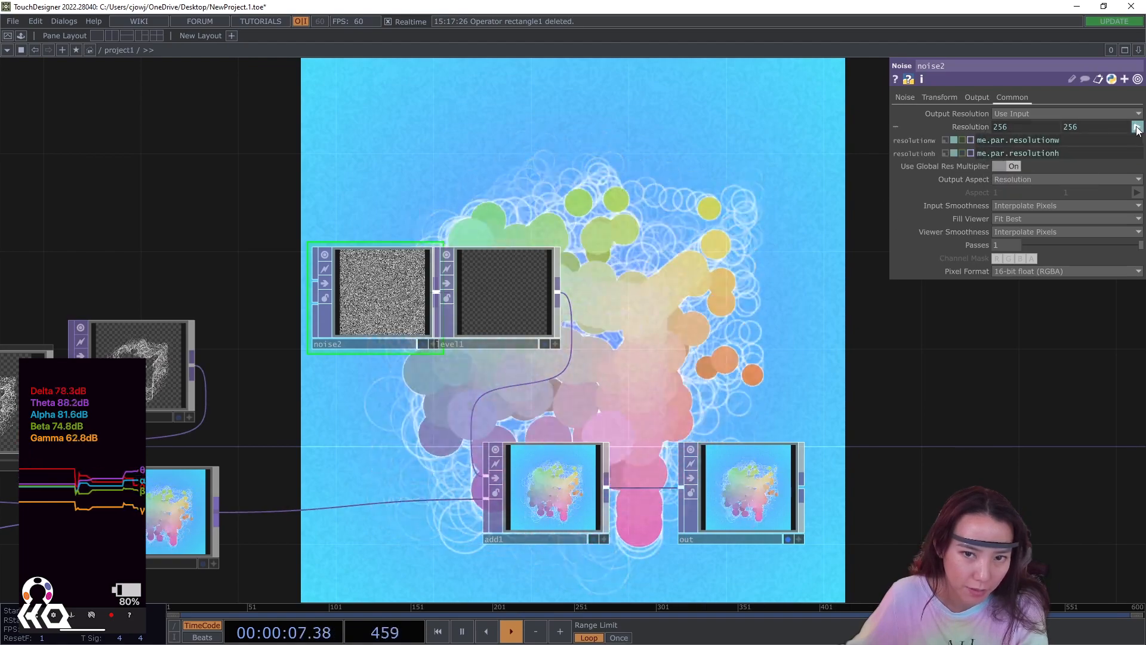
click(1137, 127)
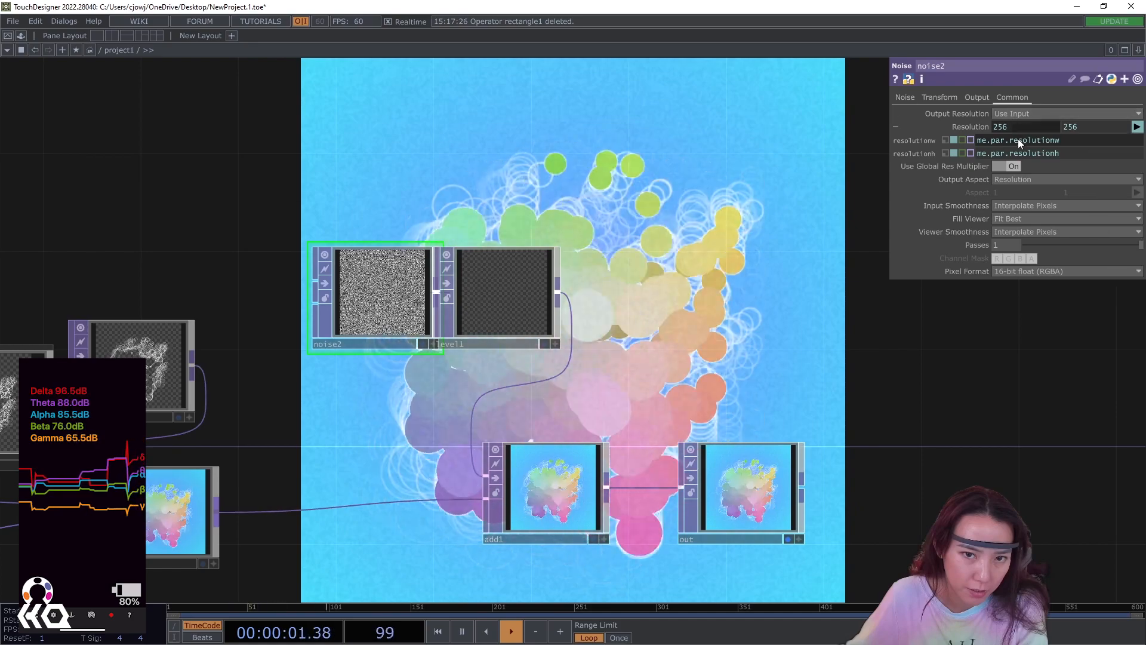
text(100)
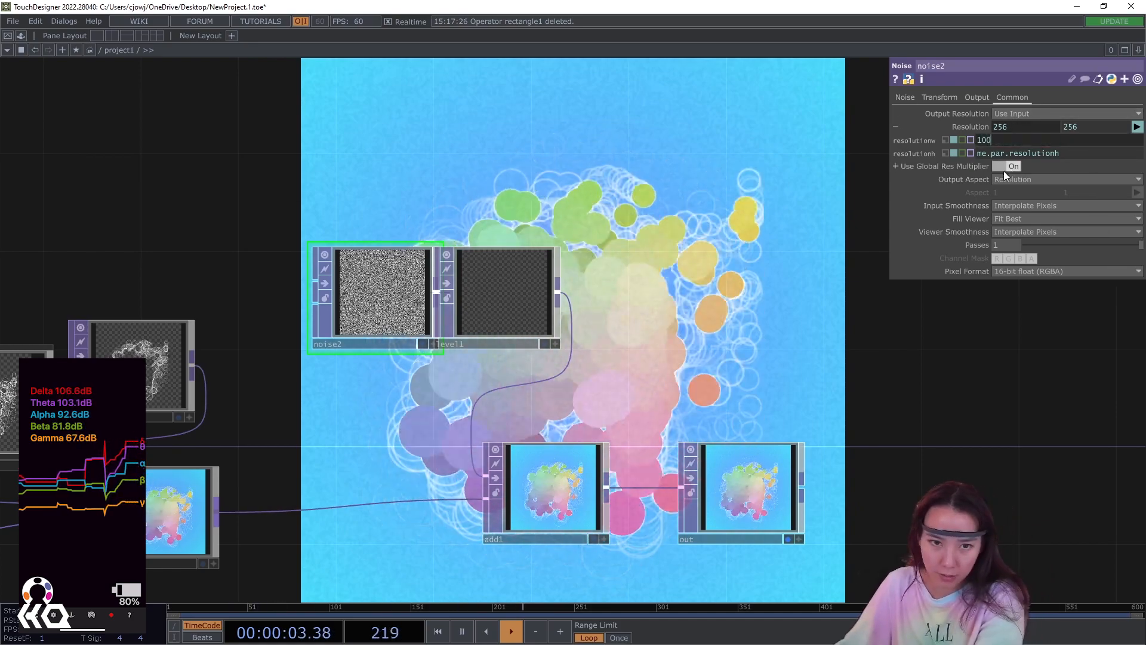